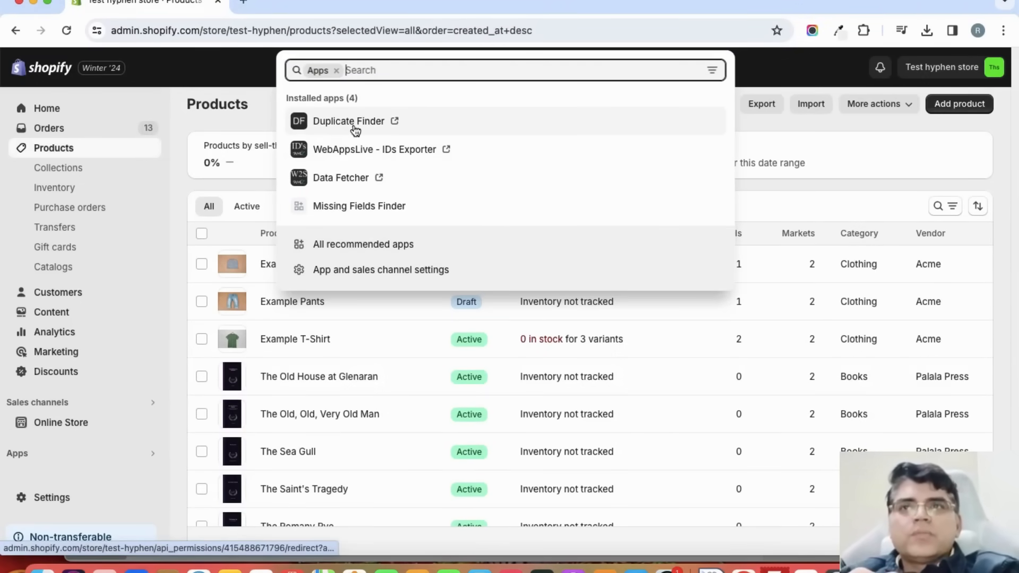
Launch Duplicate Finder from Installed apps in the Shopify admin Apps search
{"action": "left_click", "coordinate": [348, 121]}
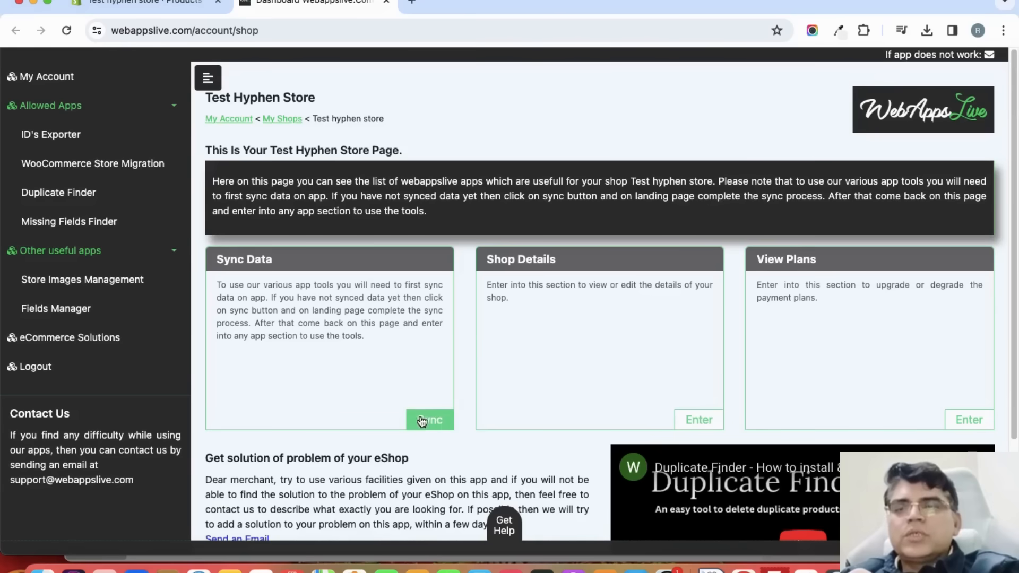
Synchronise store data: 1435 products, 1438 variants and 1434 images
{"action": "left_click", "coordinate": [430, 420]}
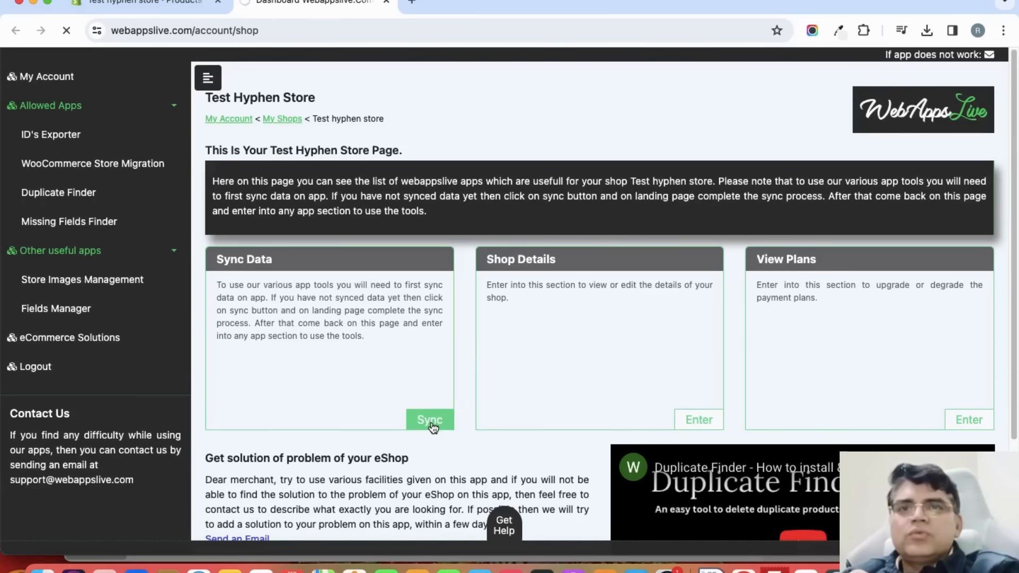
{"action": "left_click", "coordinate": [429, 419]}
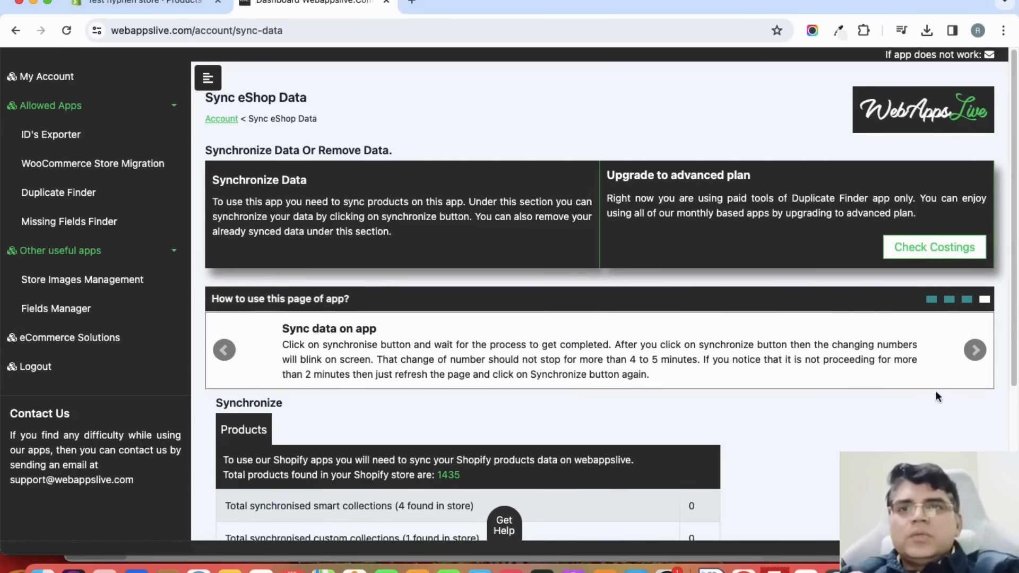
{"action": "scroll", "scroll_direction": "down", "scroll_amount": 3}
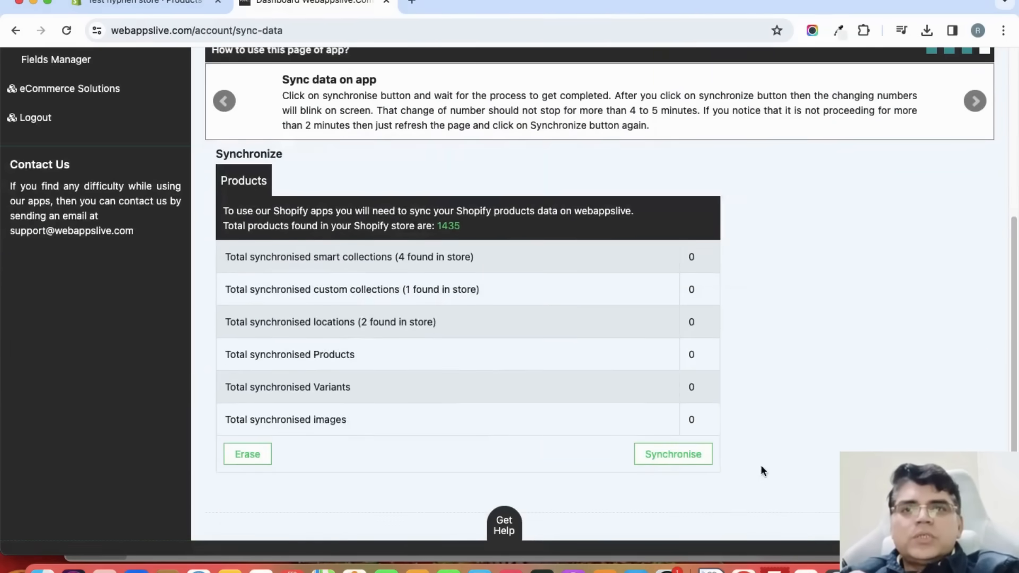
{"action": "left_click", "coordinate": [672, 453]}
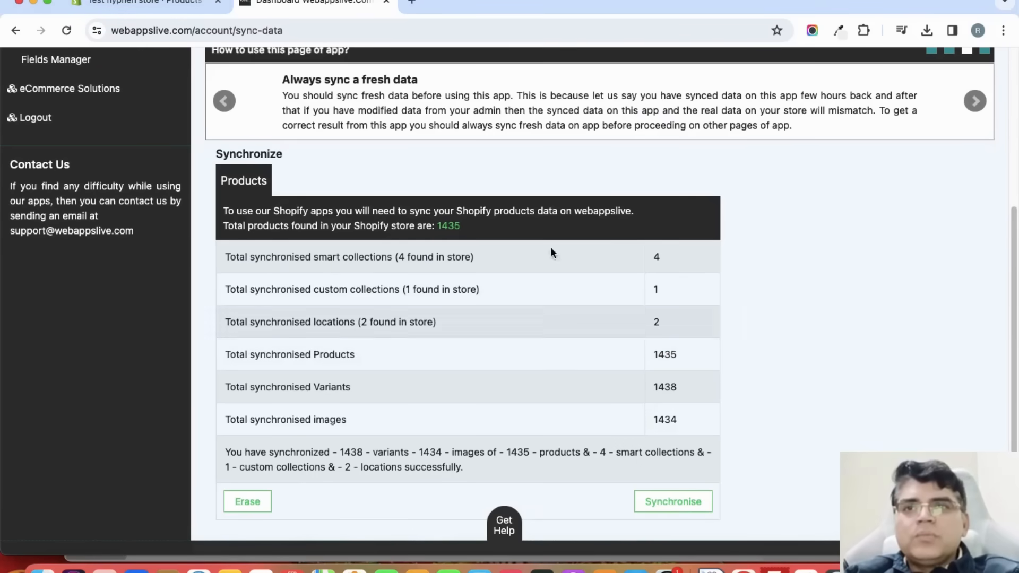
{"action": "double_click", "coordinate": [448, 226]}
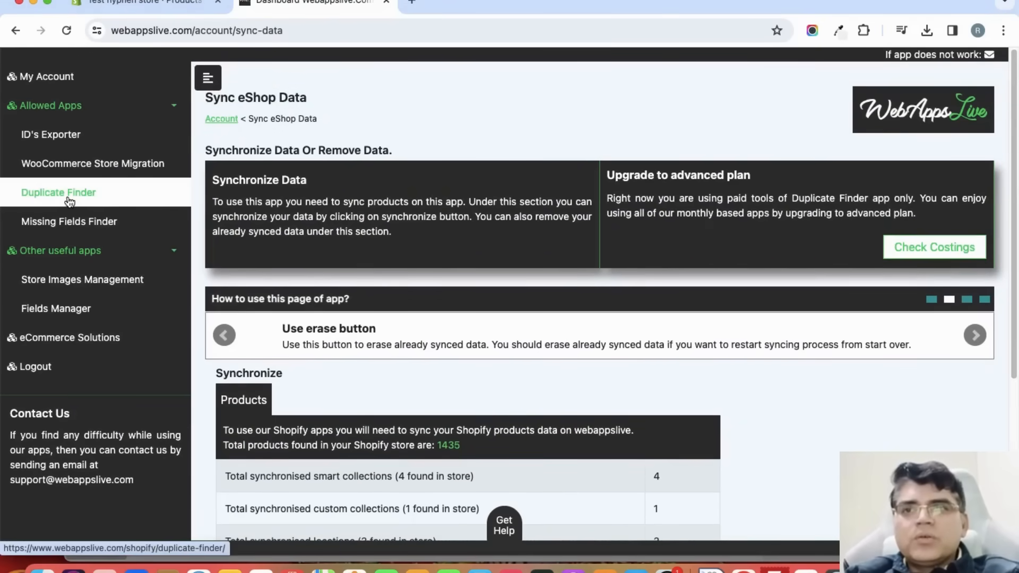
Enter Find Duplicate Titles and open the Delete One by One tool
{"action": "left_click", "coordinate": [58, 192]}
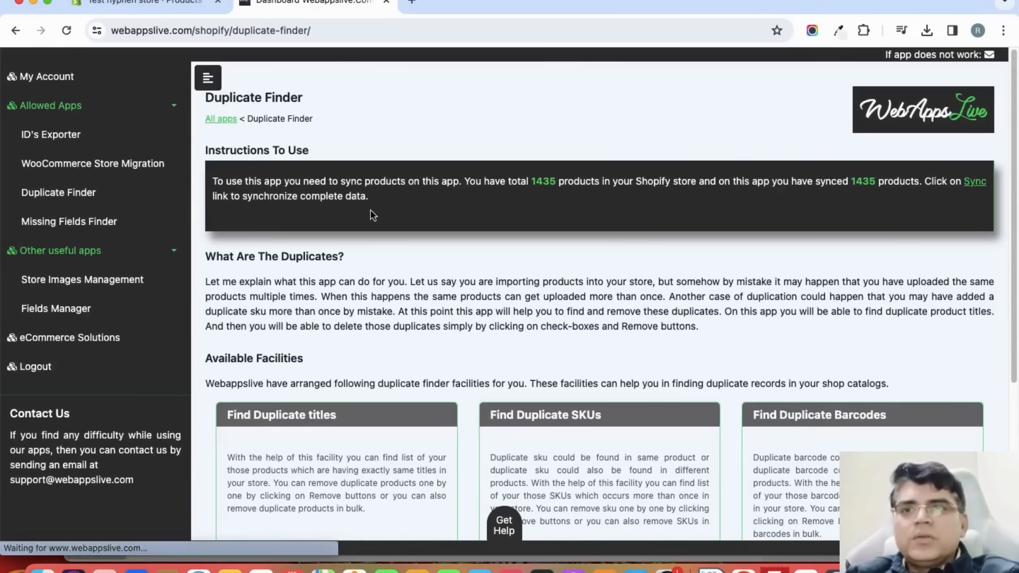
{"action": "scroll", "scroll_direction": "down", "scroll_amount": 3}
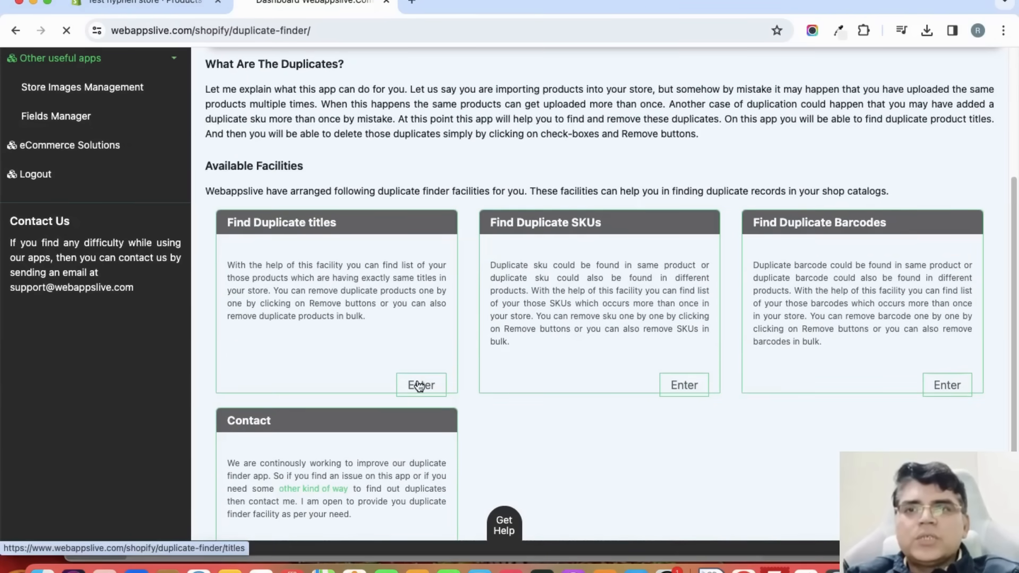
{"action": "left_click", "coordinate": [420, 384]}
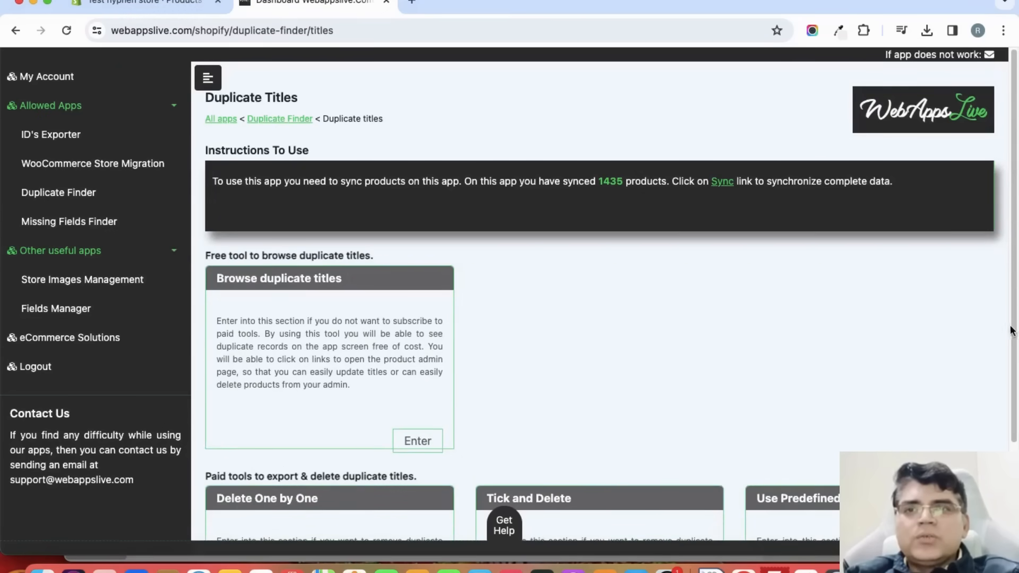
{"action": "scroll", "scroll_direction": "down", "scroll_amount": 3}
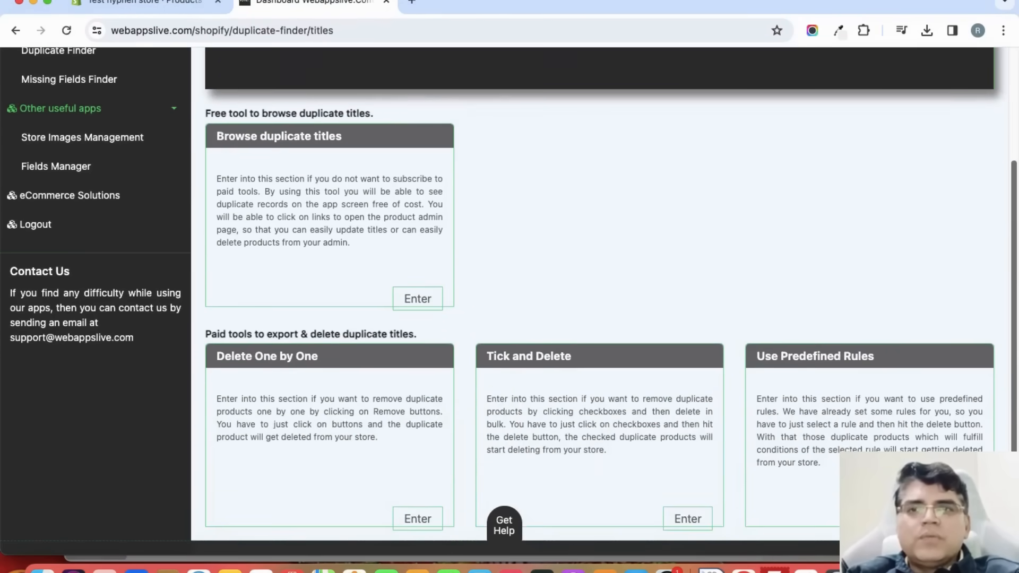
{"action": "double_click", "coordinate": [228, 356]}
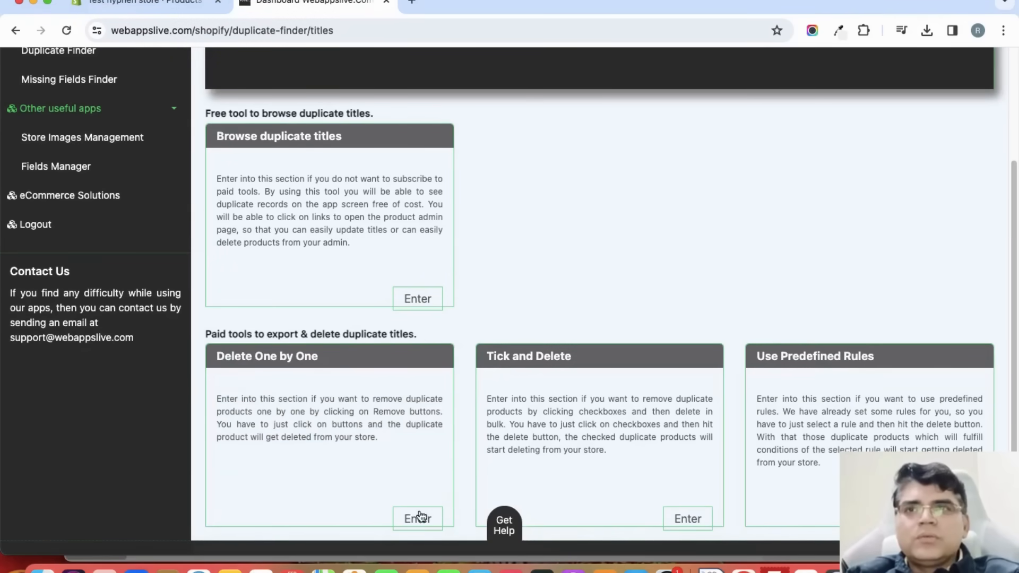
{"action": "left_click", "coordinate": [416, 518]}
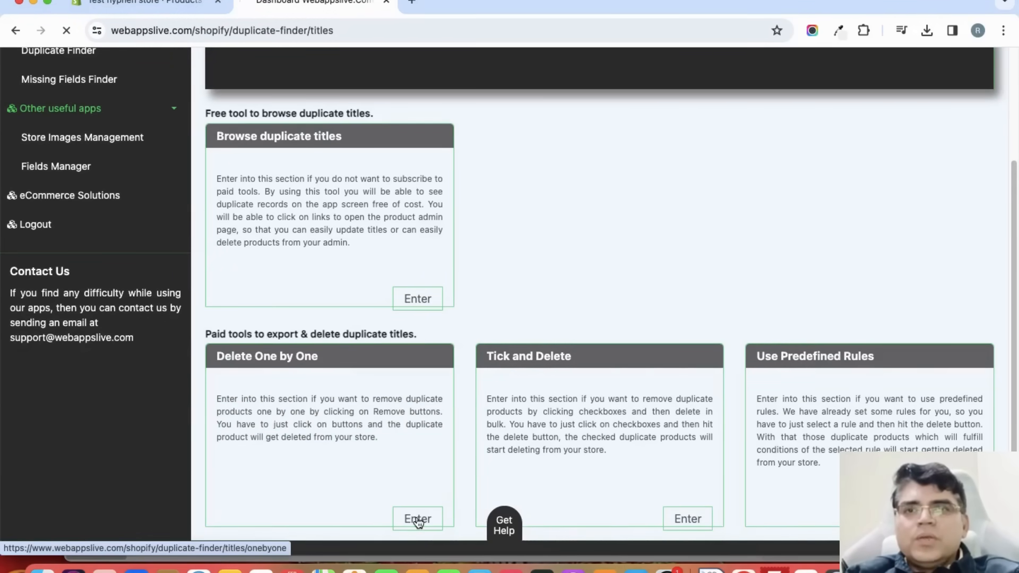
Review the two 'The Old House at Glenaran' results, then return to Shopify's products list
{"action": "left_click", "coordinate": [417, 518]}
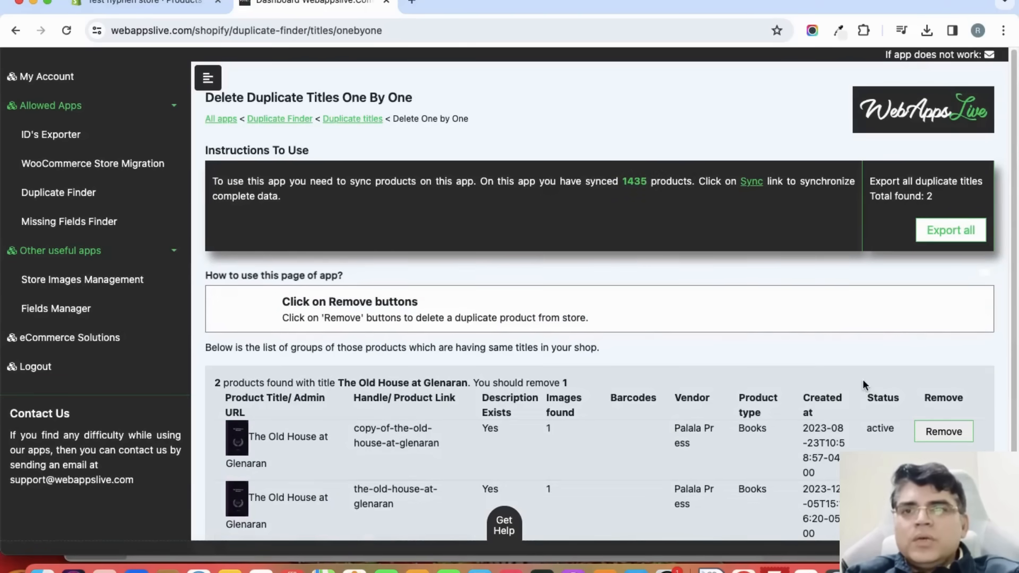
{"action": "scroll", "scroll_direction": "down", "scroll_amount": 3}
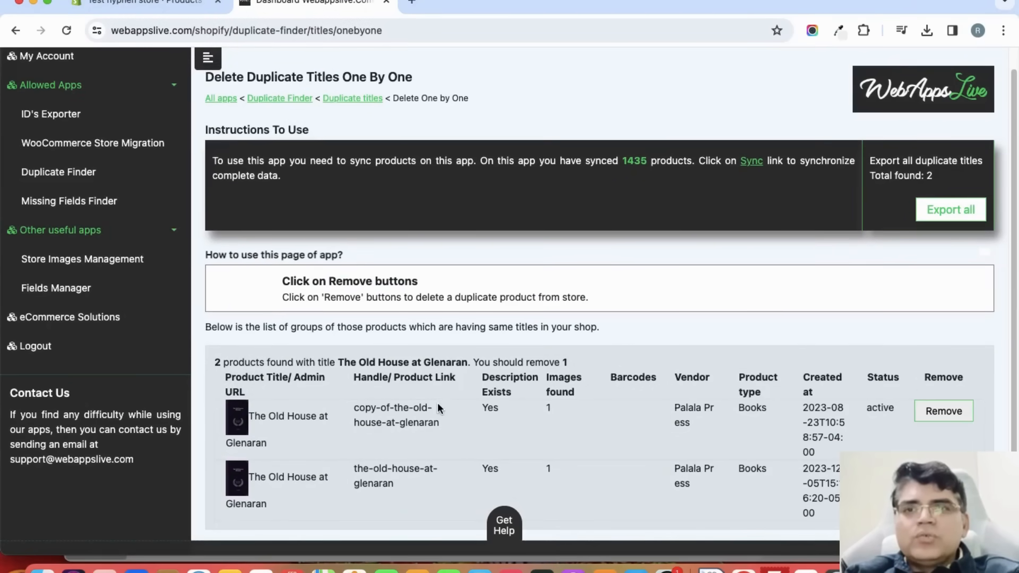
{"action": "mouse_move", "coordinate": [299, 443]}
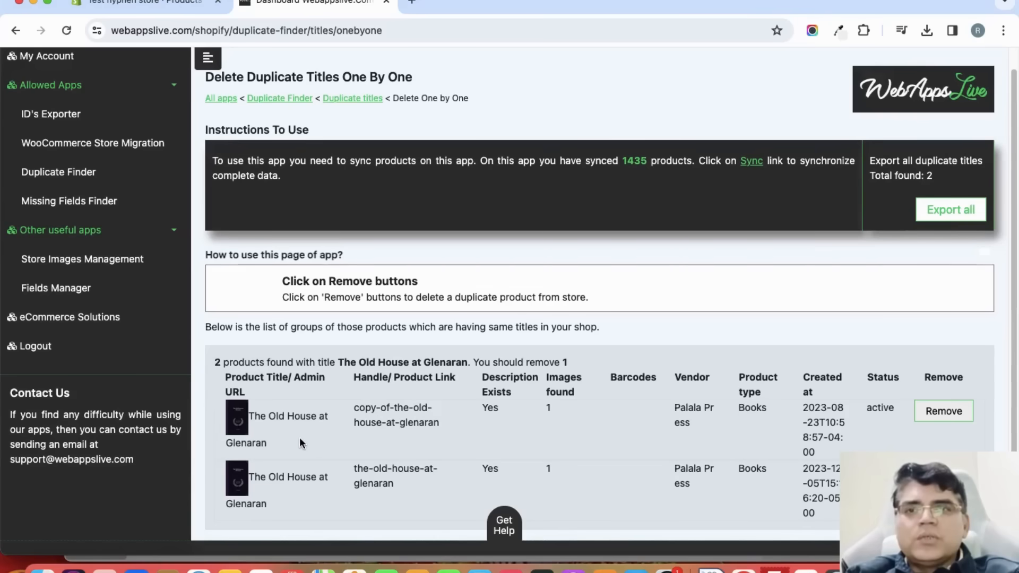
{"action": "mouse_move", "coordinate": [363, 359]}
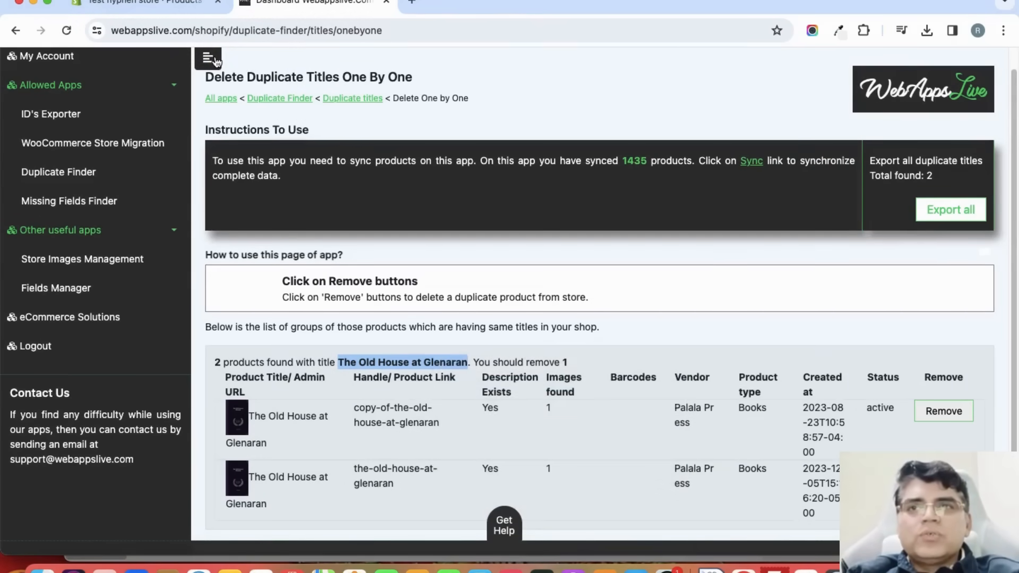
{"action": "left_click", "coordinate": [143, 2]}
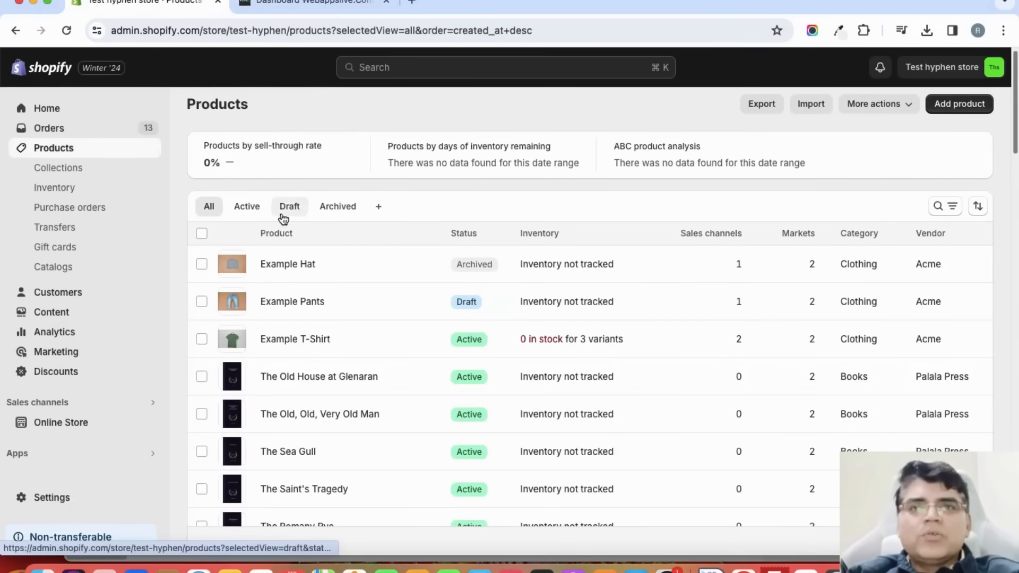
Search Products for 'The Old House at Glenaran' and open the second result
{"action": "left_click", "coordinate": [937, 206]}
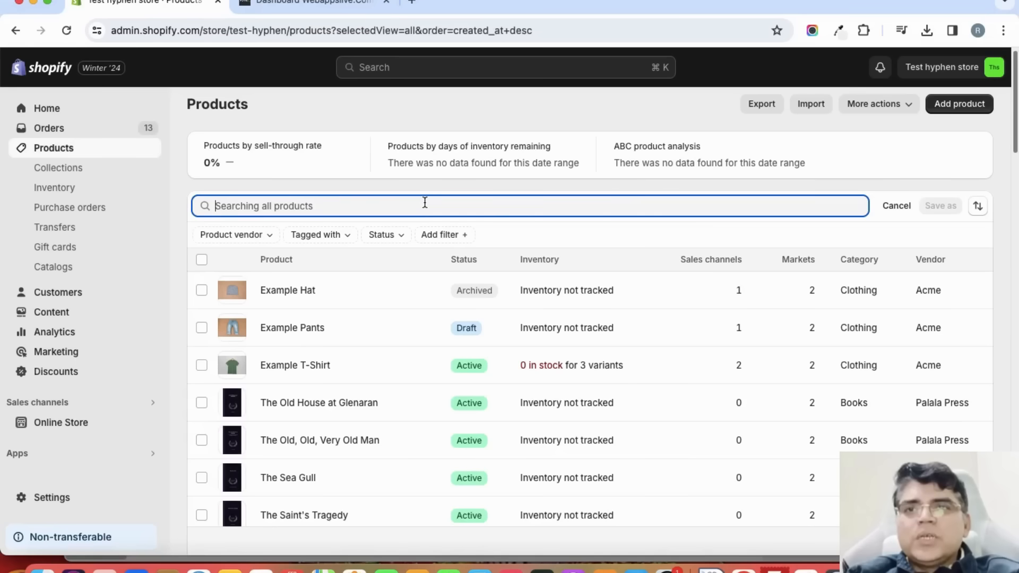
{"action": "mouse_move", "coordinate": [447, 299]}
{"action": "type", "text": "The Old House at Glenaran"}
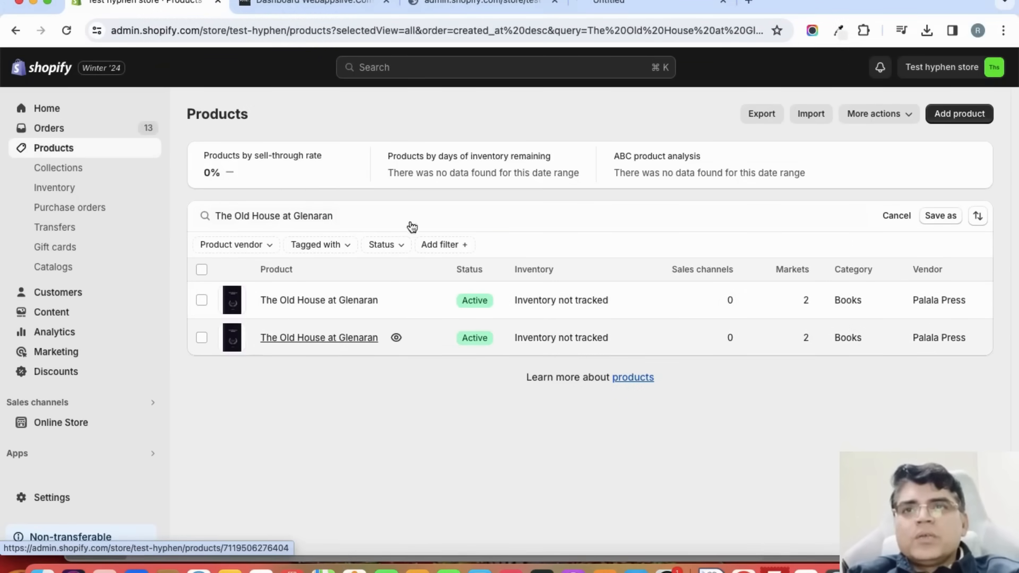
{"action": "left_click", "coordinate": [481, 2]}
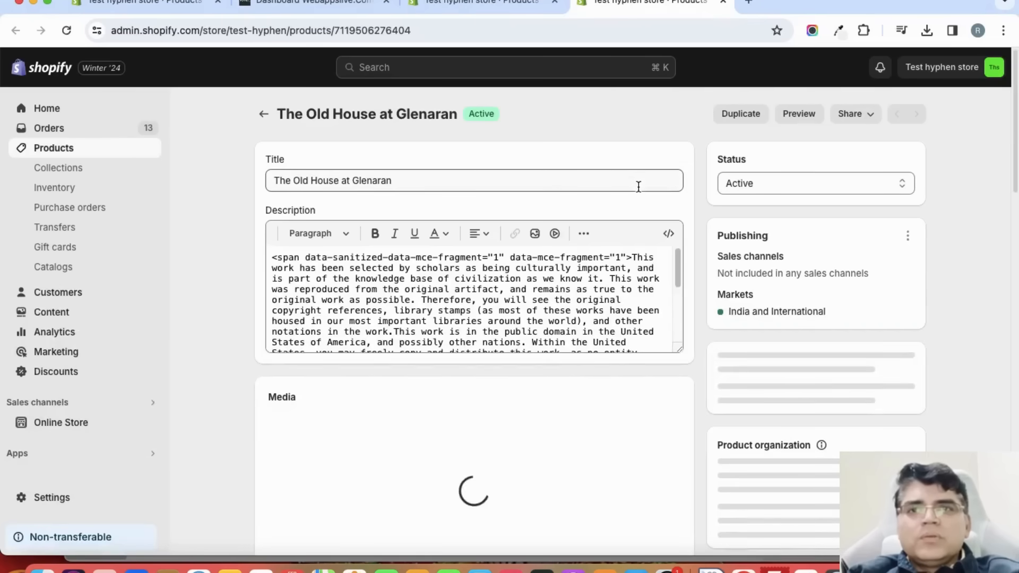
Select the original product's handle 'the-old-house-at-glenaran' in Search engine listing
{"action": "scroll", "scroll_direction": "down", "scroll_amount": 3}
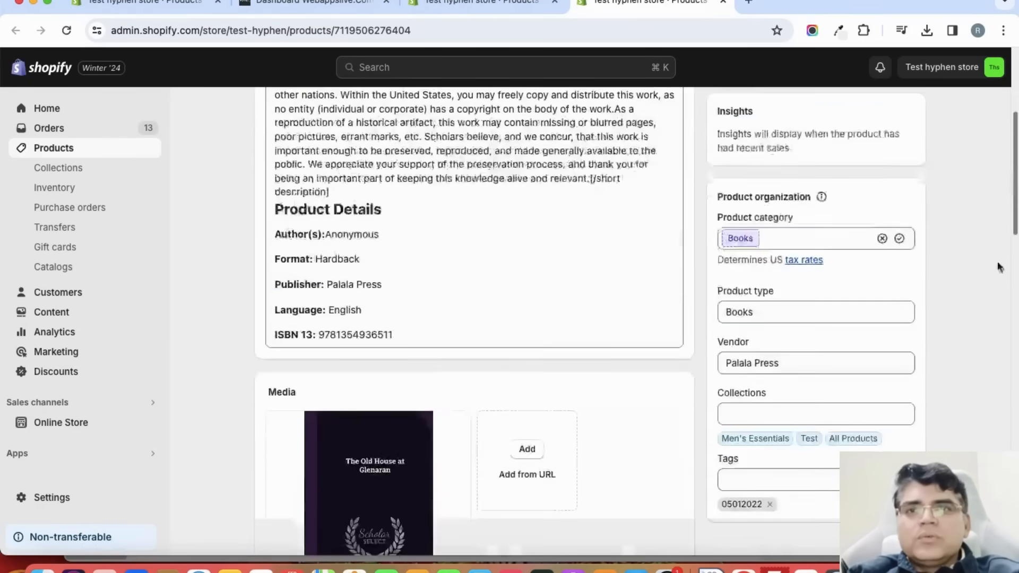
{"action": "scroll", "scroll_direction": "down", "scroll_amount": 3}
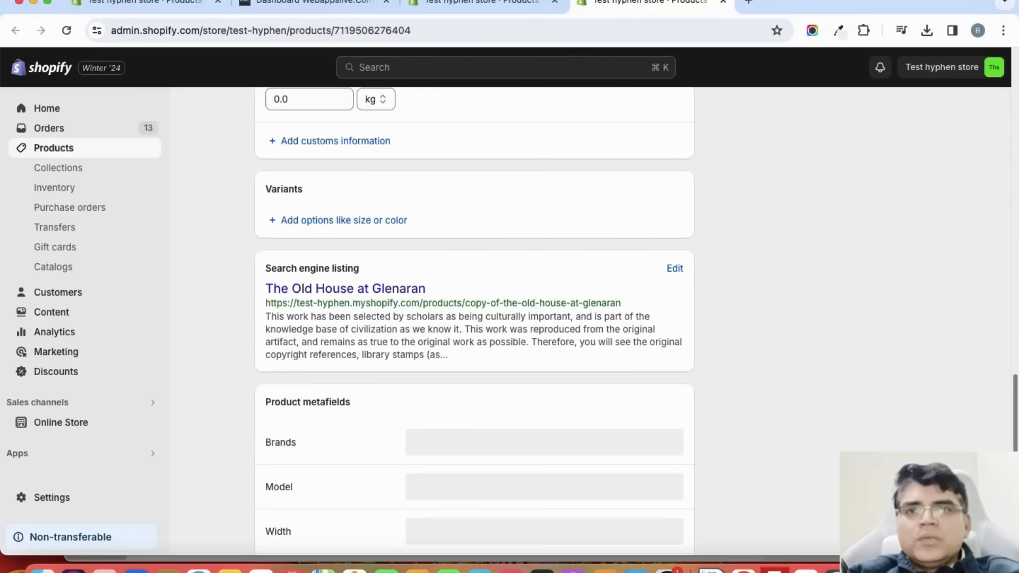
{"action": "scroll", "scroll_direction": "down", "scroll_amount": 3}
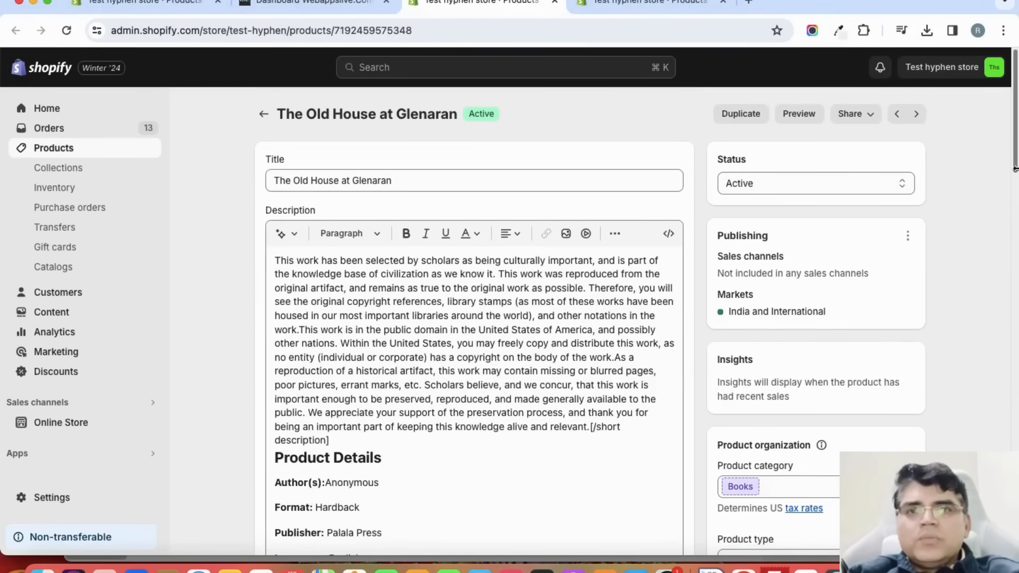
{"action": "scroll", "scroll_direction": "down", "scroll_amount": 3}
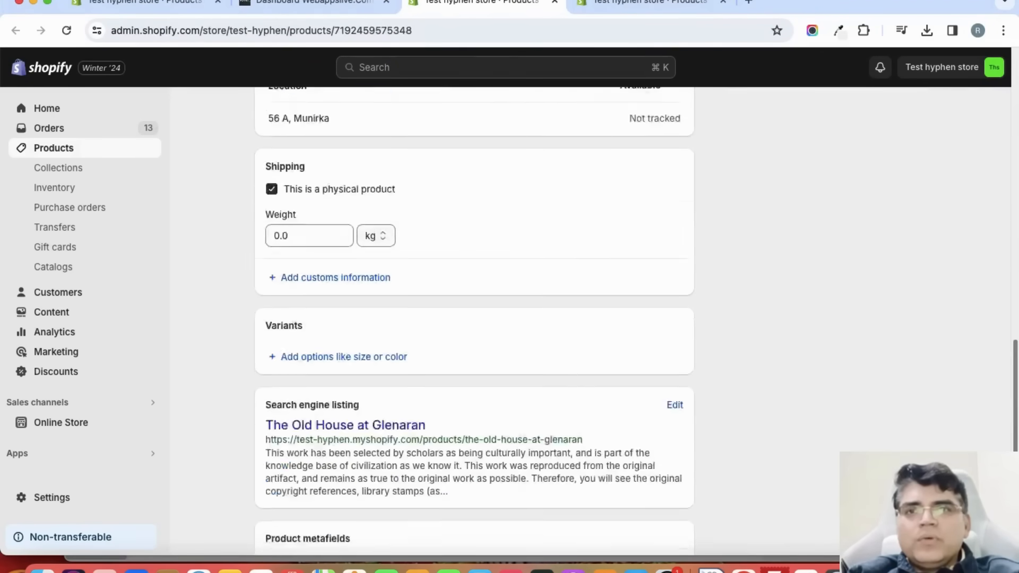
{"action": "scroll", "scroll_direction": "down", "scroll_amount": 3}
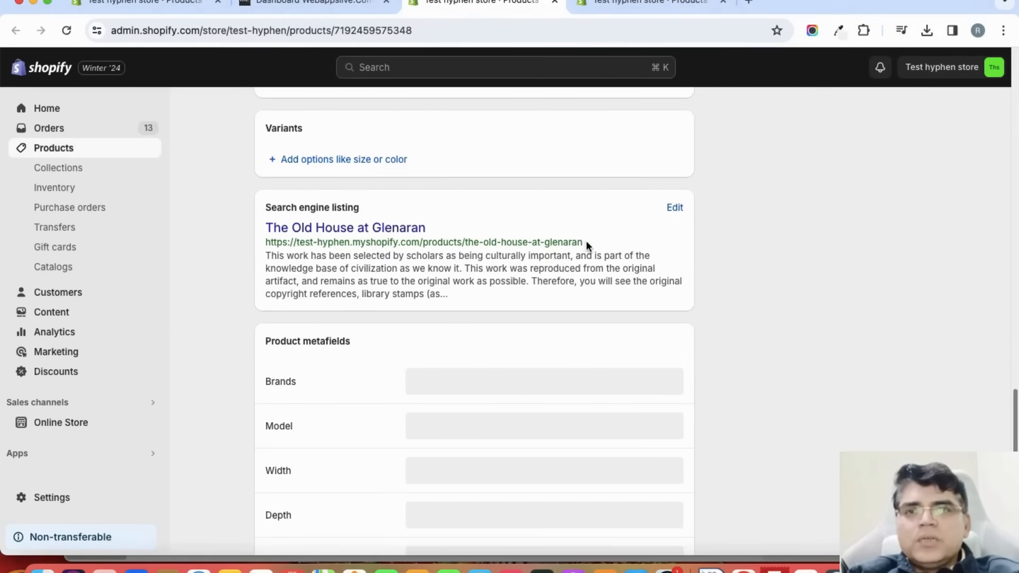
{"action": "left_click_drag", "start_coordinate": [467, 242], "coordinate": [582, 242]}
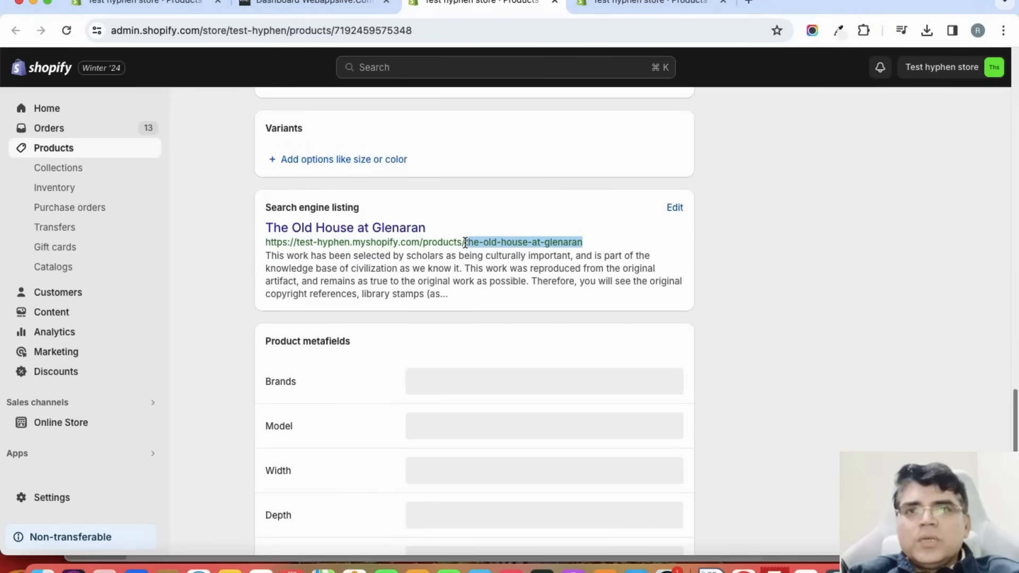
Check the copy's handle 'copy-of-the-old-house-at-glenaran', then return to Duplicate Finder
{"action": "left_click", "coordinate": [648, 3]}
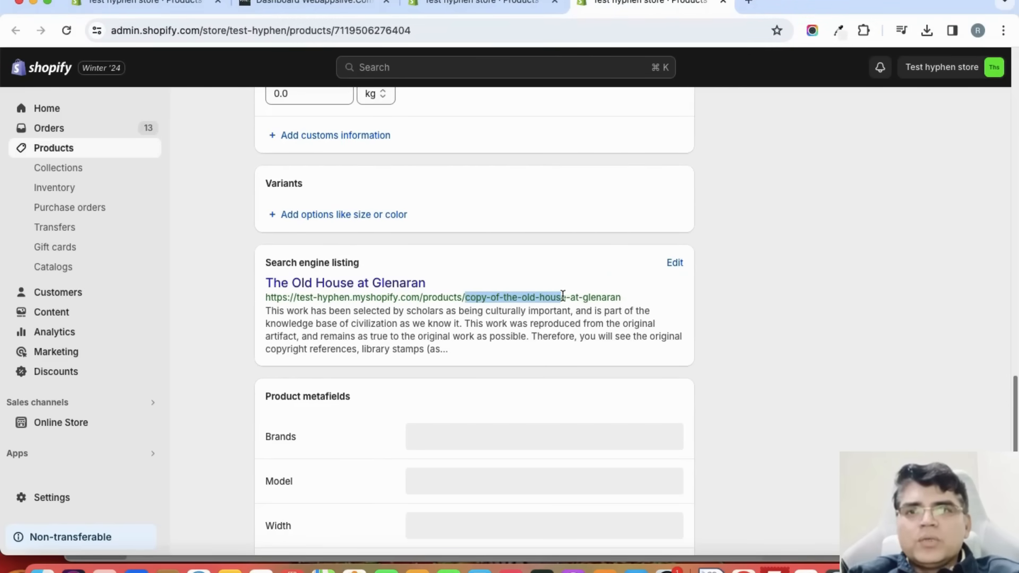
{"action": "left_click", "coordinate": [464, 297]}
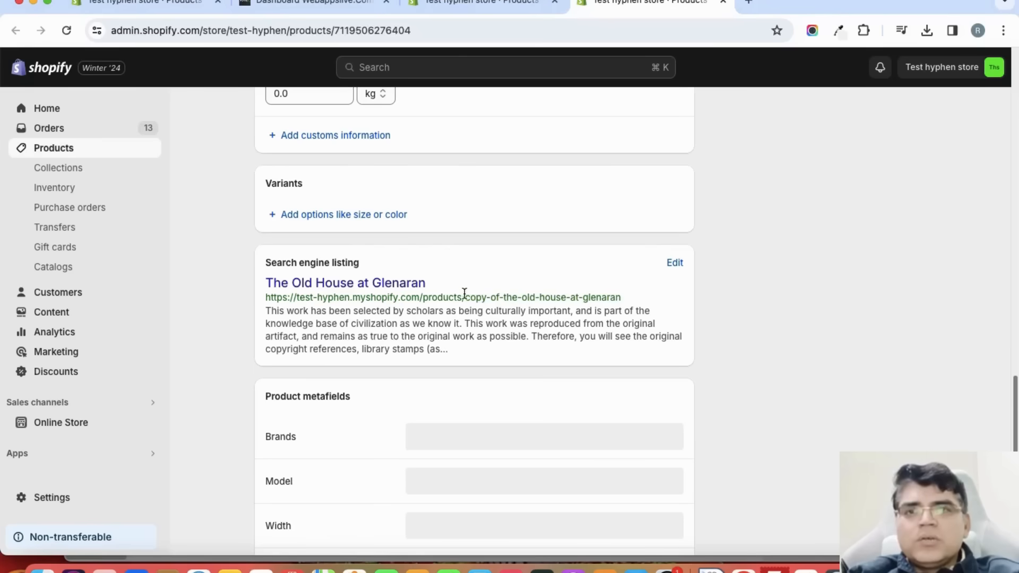
{"action": "double_click", "coordinate": [474, 297]}
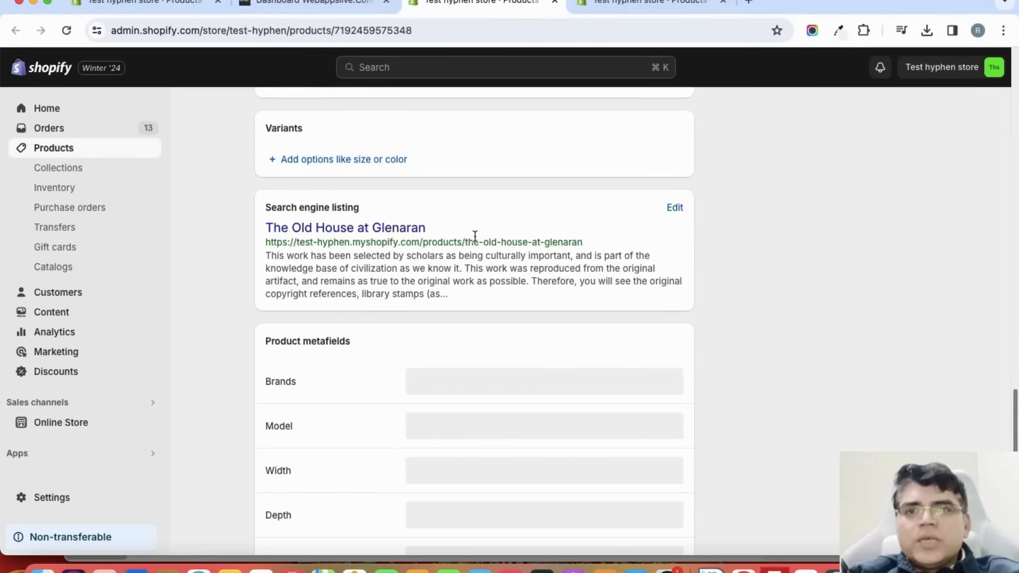
{"action": "left_click", "coordinate": [312, 3]}
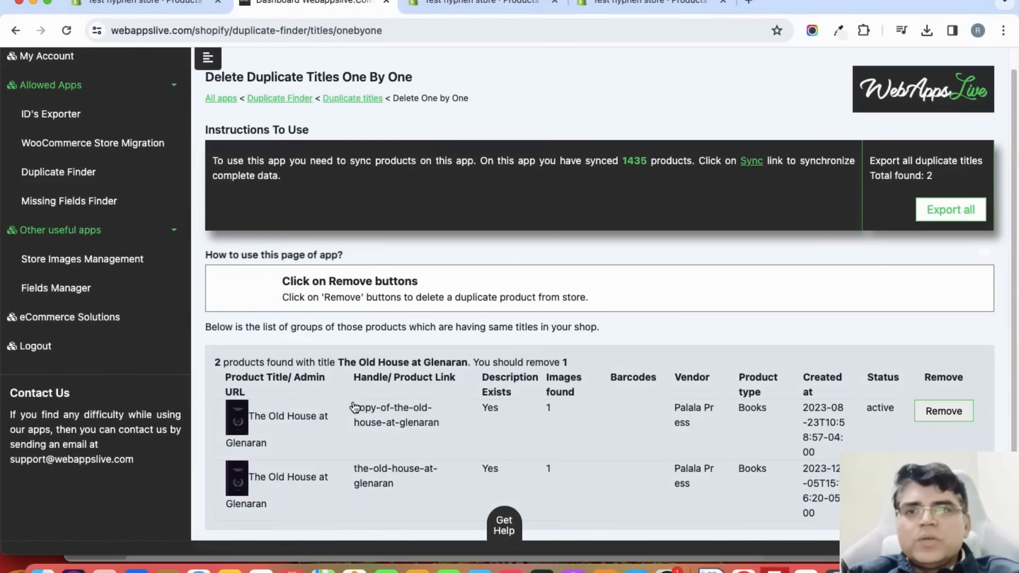
Try removing the copy-of-the-old-house-at-glenaran row, prompting a permissions request
{"action": "double_click", "coordinate": [370, 377]}
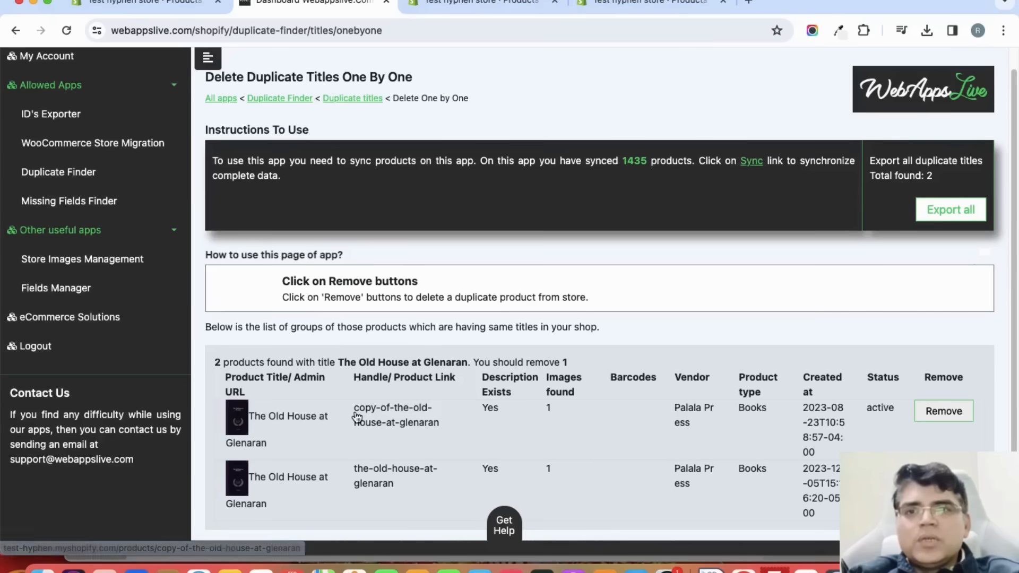
{"action": "mouse_move", "coordinate": [341, 418]}
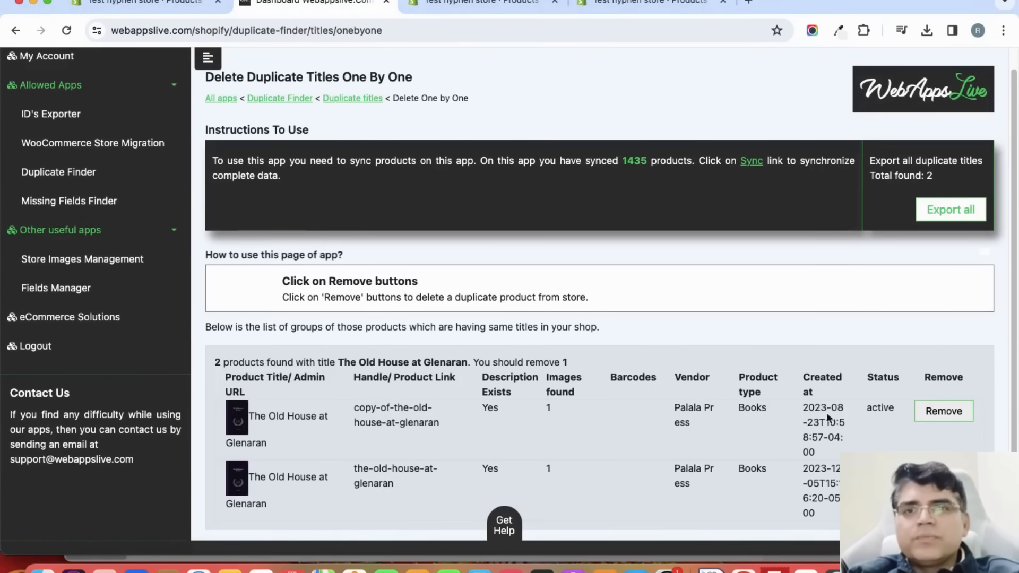
{"action": "mouse_move", "coordinate": [880, 376]}
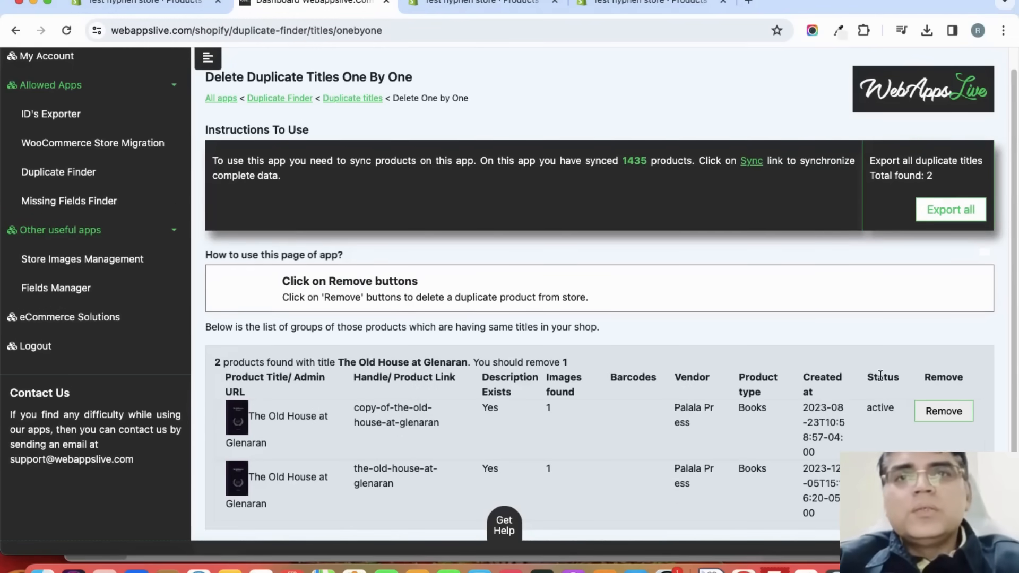
{"action": "double_click", "coordinate": [880, 408]}
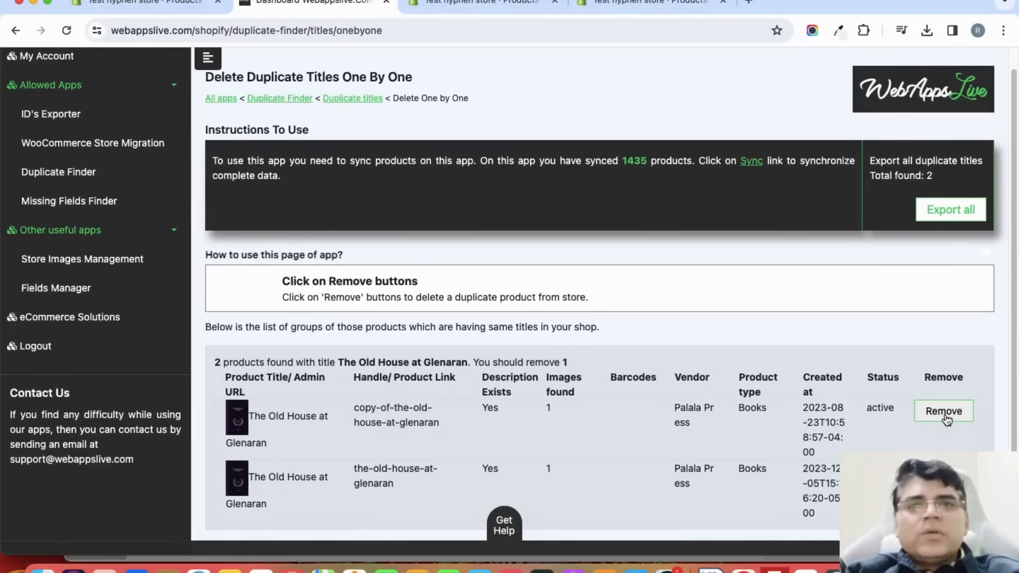
{"action": "left_click", "coordinate": [942, 411]}
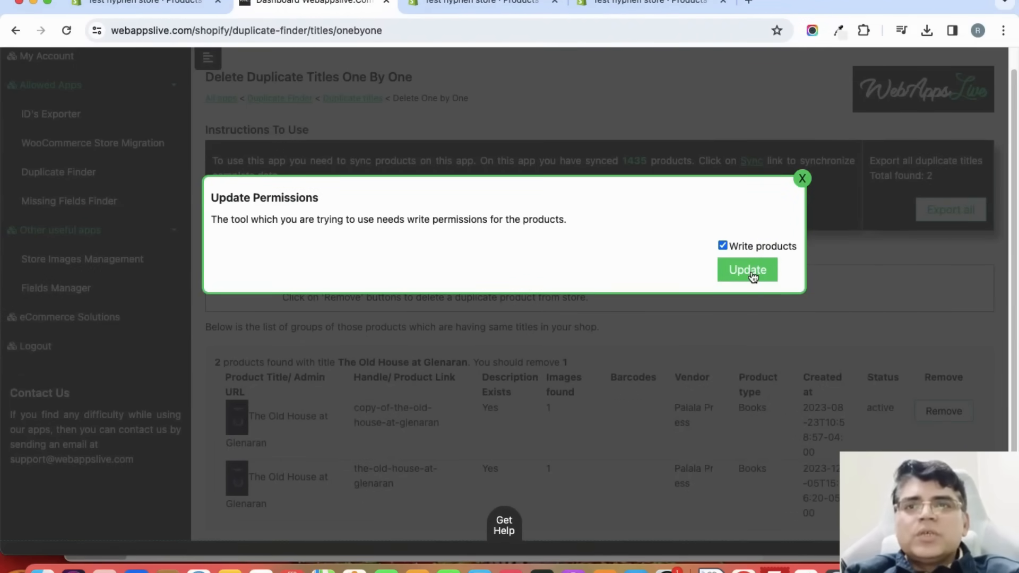
Approve Duplicate Finder's write-products access on Shopify's data access page
{"action": "left_click", "coordinate": [746, 270]}
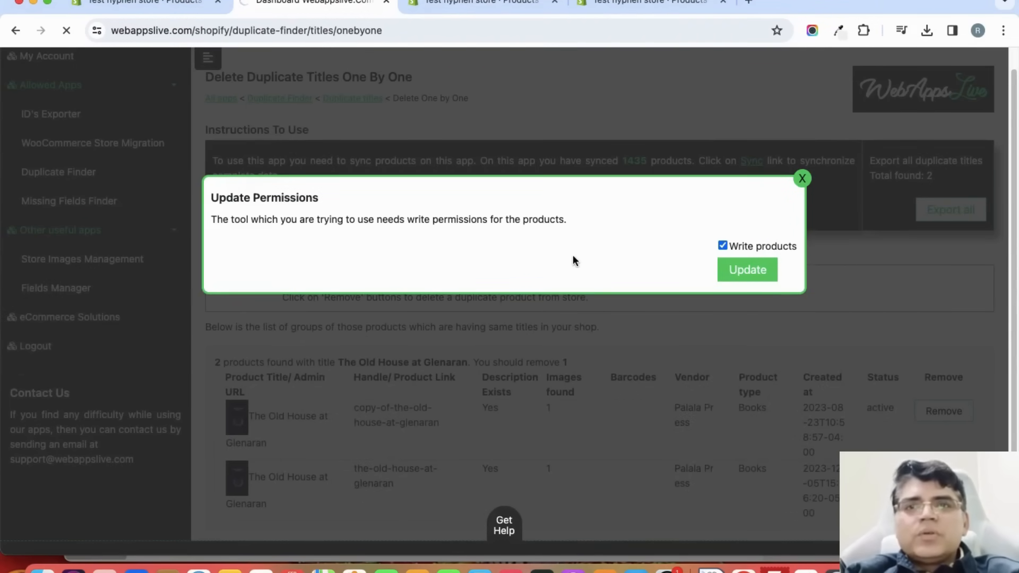
{"action": "left_click", "coordinate": [746, 269]}
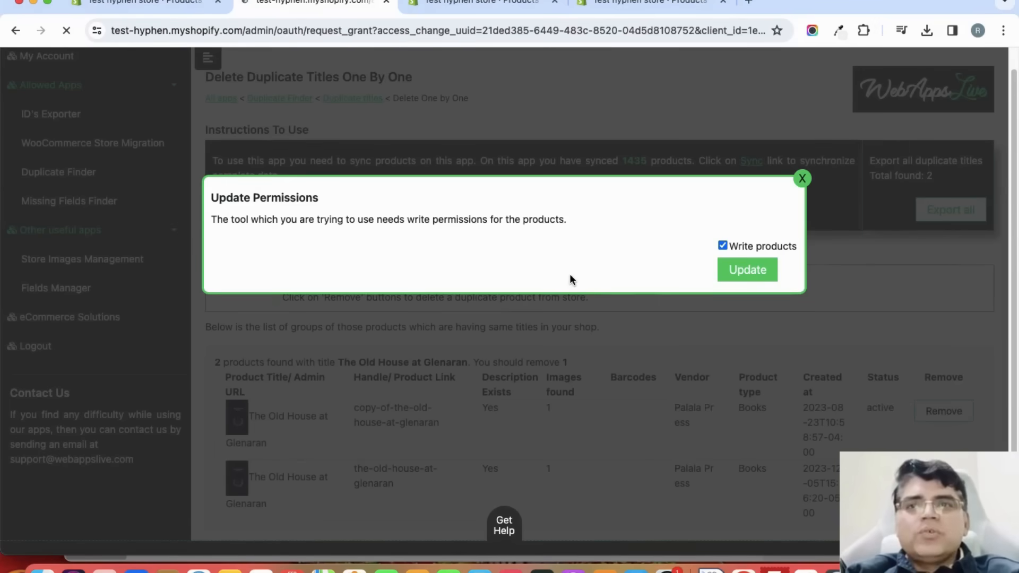
{"action": "left_click", "coordinate": [746, 269]}
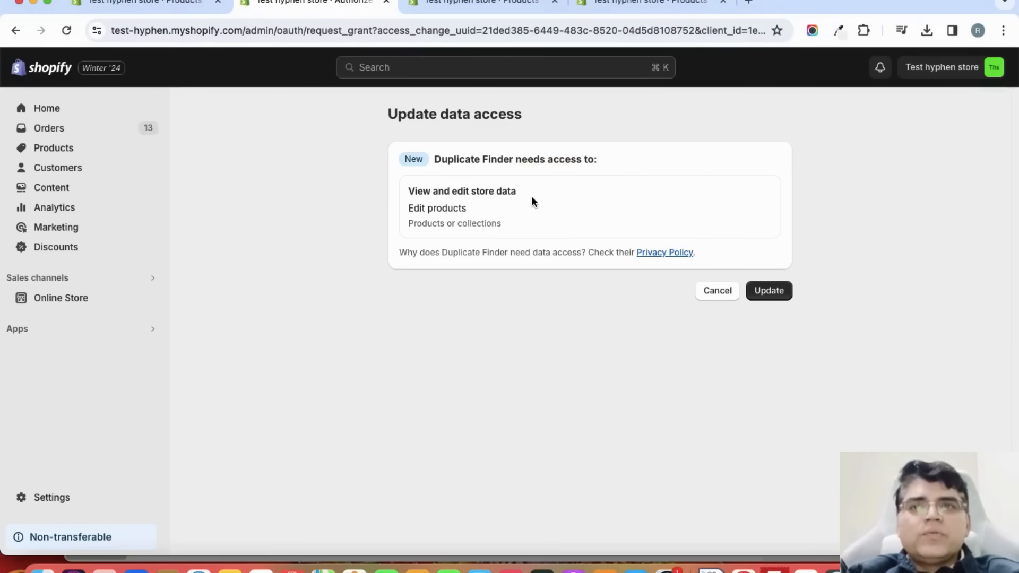
{"action": "double_click", "coordinate": [437, 208]}
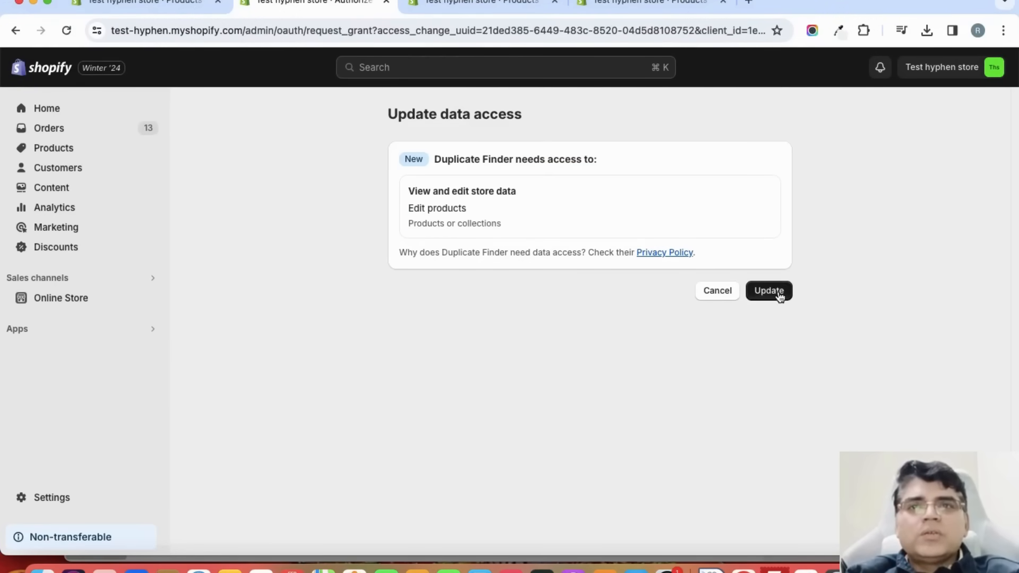
{"action": "left_click", "coordinate": [768, 290]}
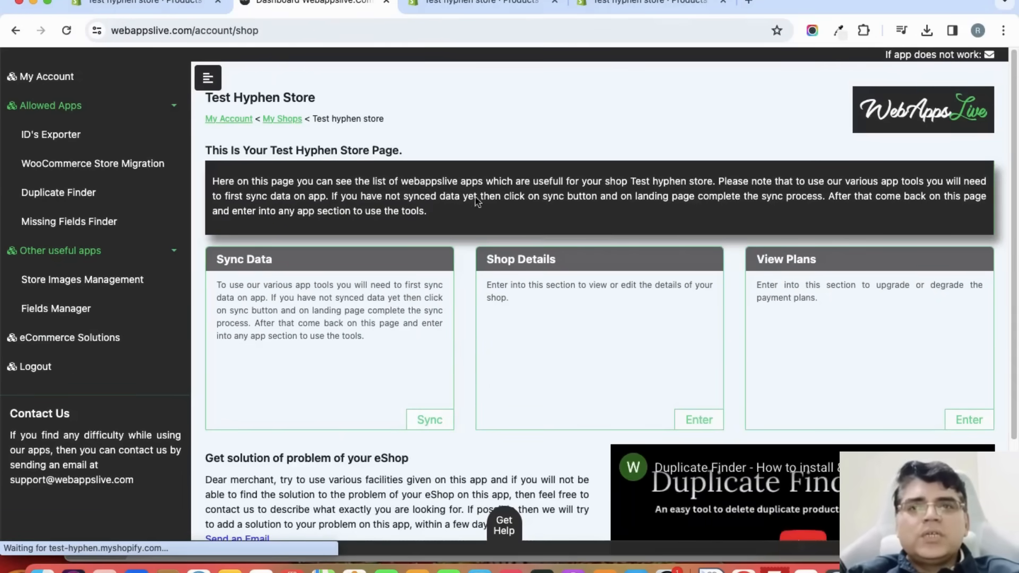
Navigate back to the Duplicate Titles Delete One by One tool
{"action": "left_click", "coordinate": [58, 192]}
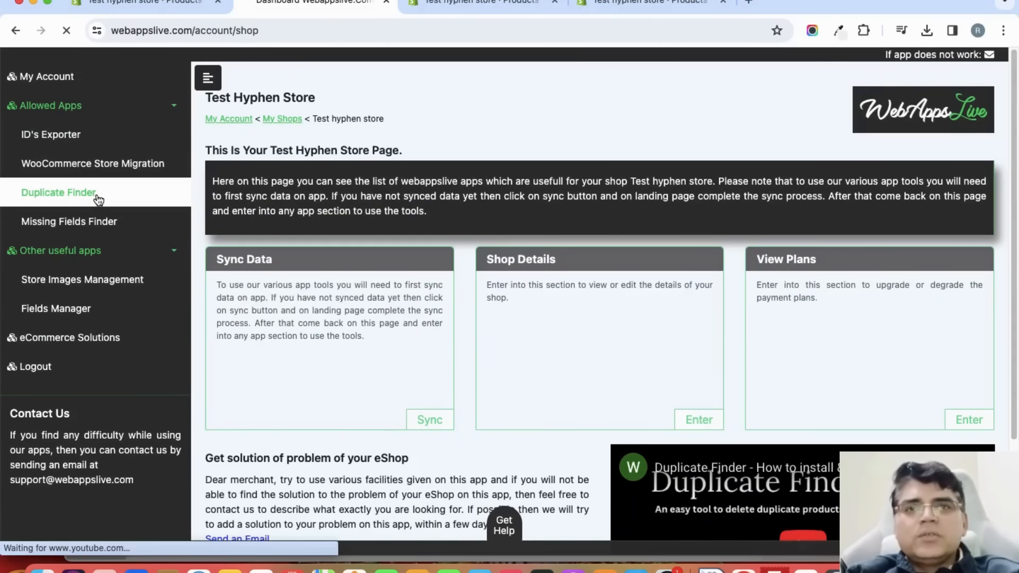
{"action": "left_click", "coordinate": [58, 192]}
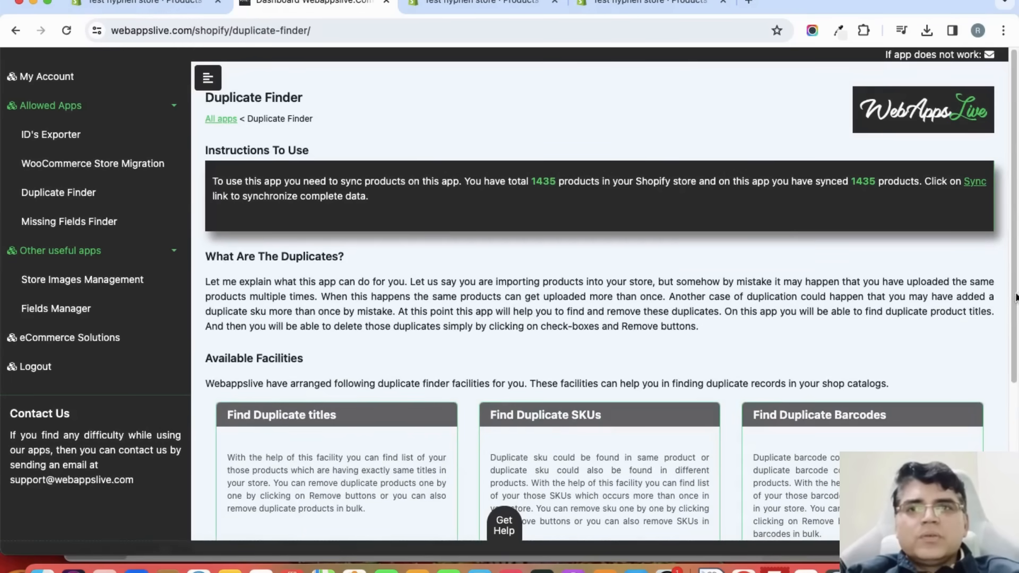
{"action": "scroll", "scroll_direction": "down", "scroll_amount": 3}
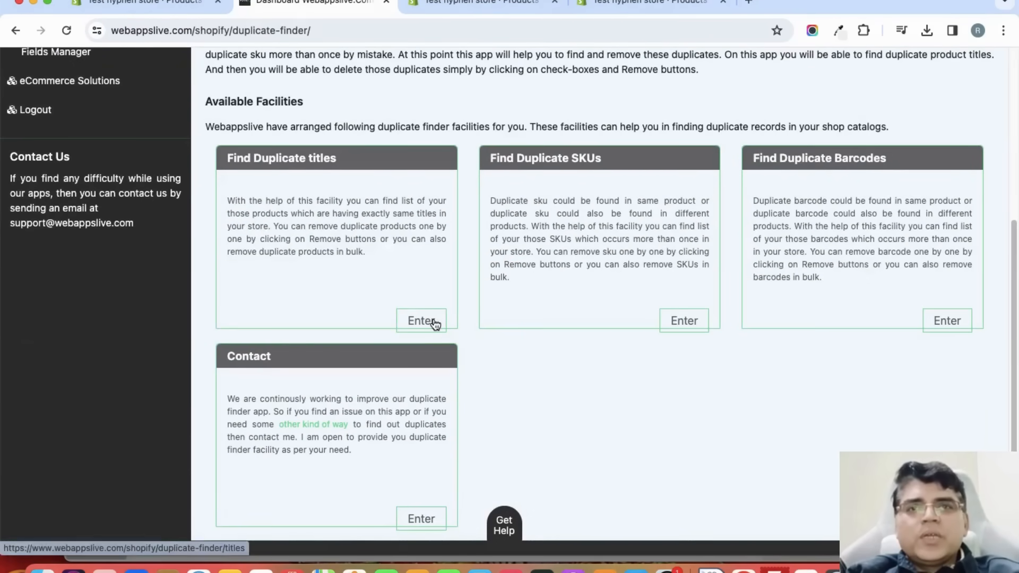
{"action": "left_click", "coordinate": [421, 321]}
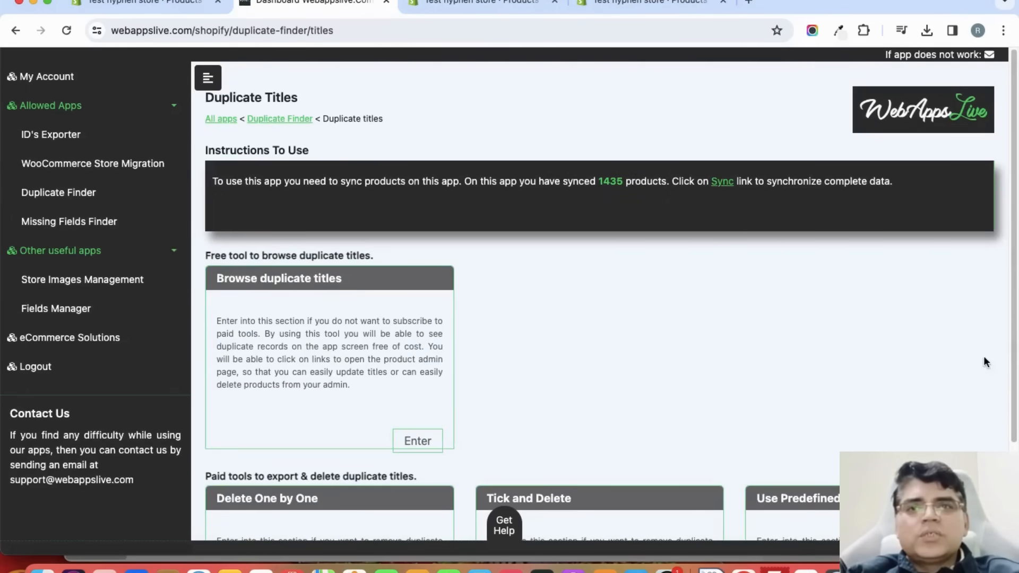
{"action": "scroll", "scroll_direction": "down", "scroll_amount": 3}
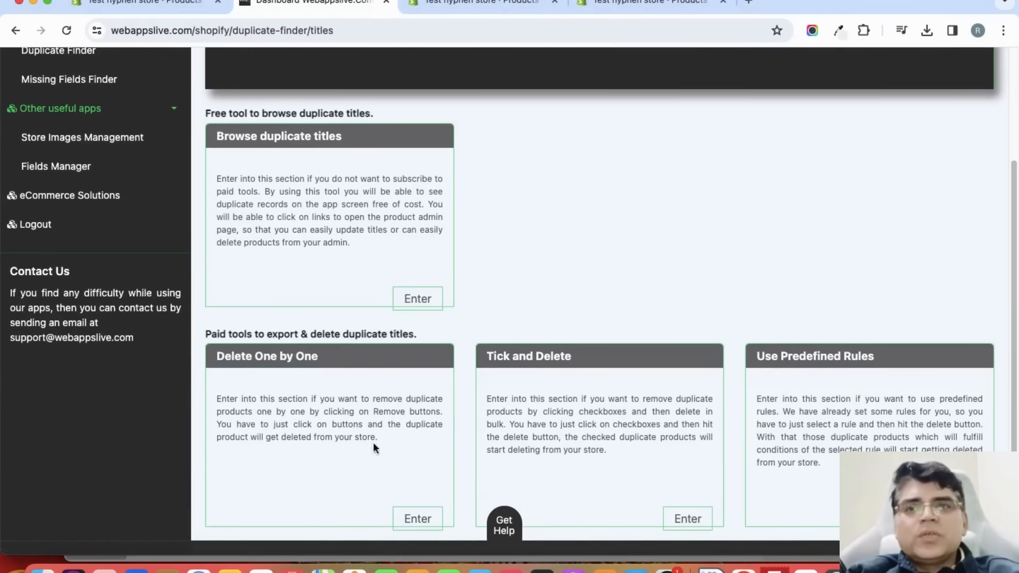
{"action": "left_click", "coordinate": [417, 518]}
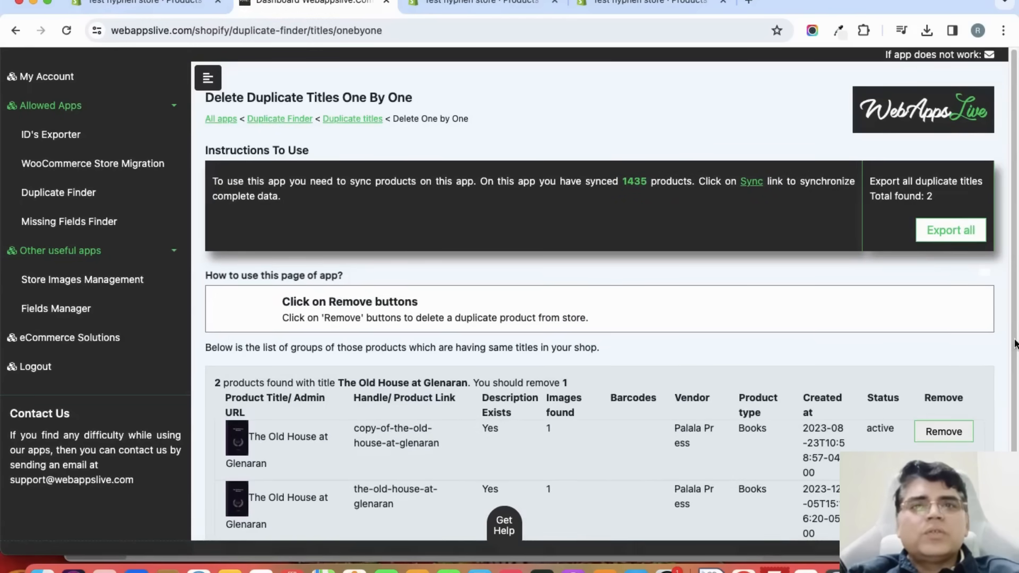
Remove the copy-of-the-old-house-at-glenaran duplicate so it shows as Removed
{"action": "scroll", "scroll_direction": "down", "scroll_amount": 3}
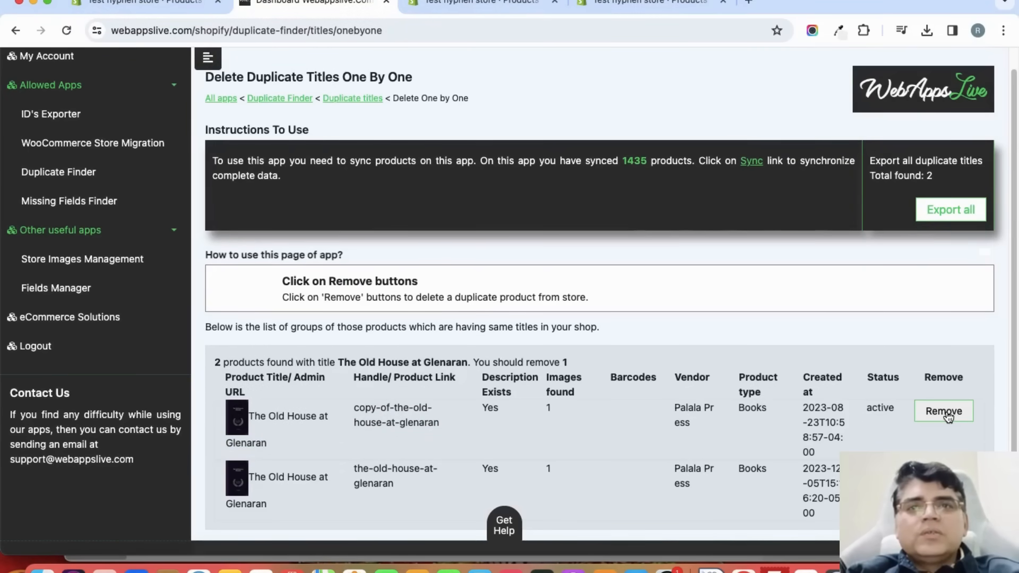
{"action": "left_click", "coordinate": [942, 411]}
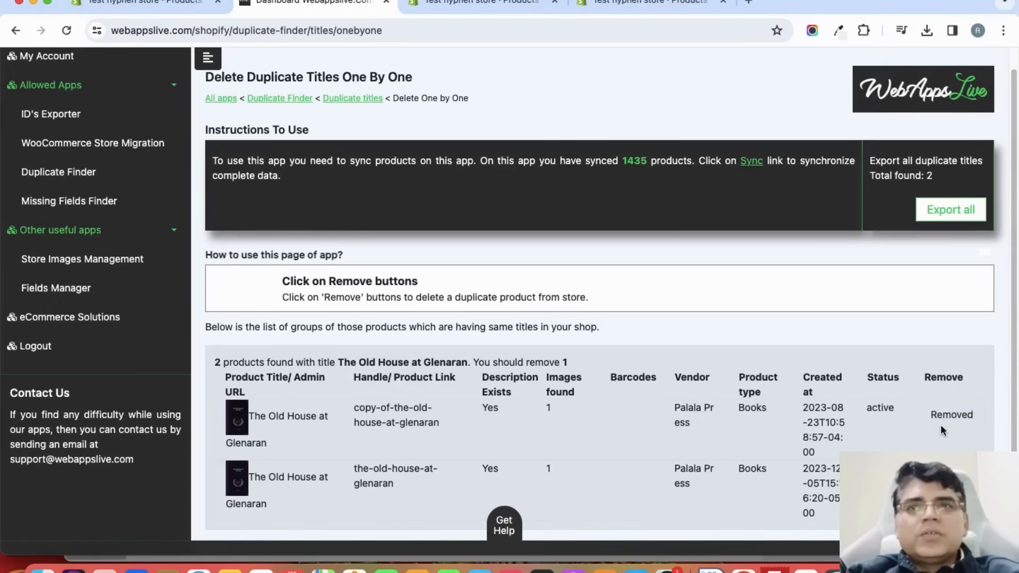
{"action": "left_click", "coordinate": [481, 3]}
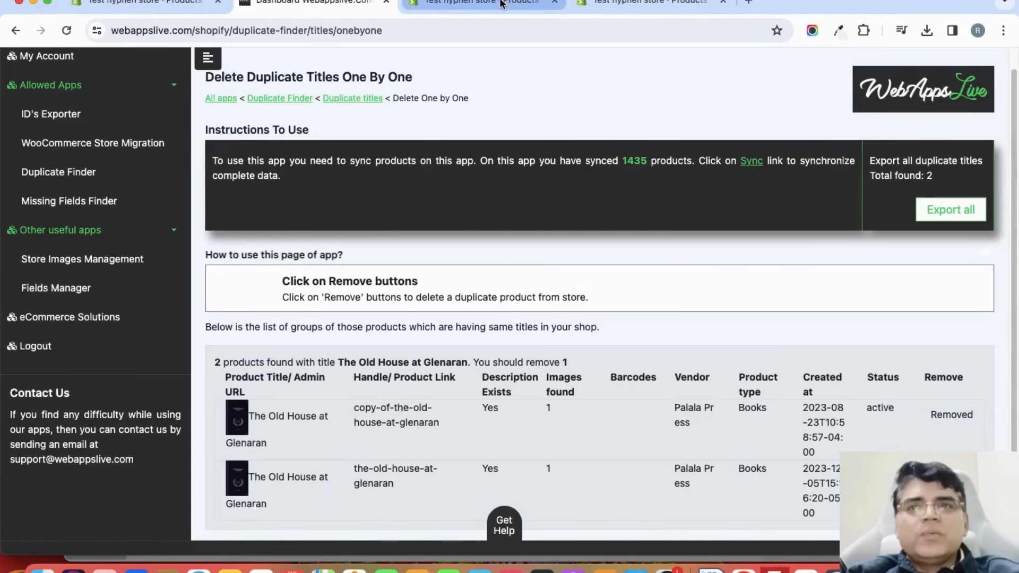
Reload the deleted copy's product page and see the 404 no-product message
{"action": "left_click", "coordinate": [480, 3]}
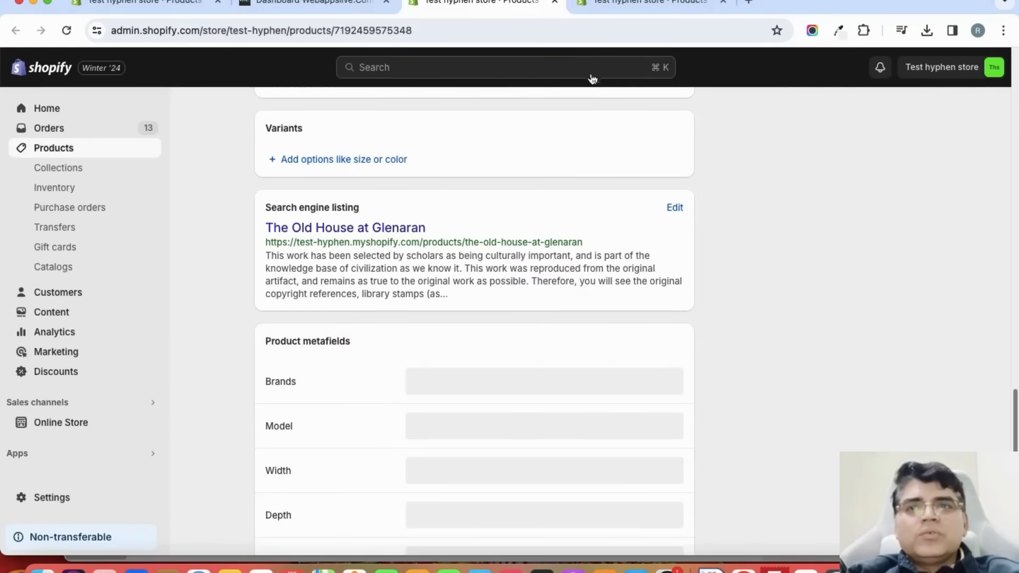
{"action": "double_click", "coordinate": [465, 242]}
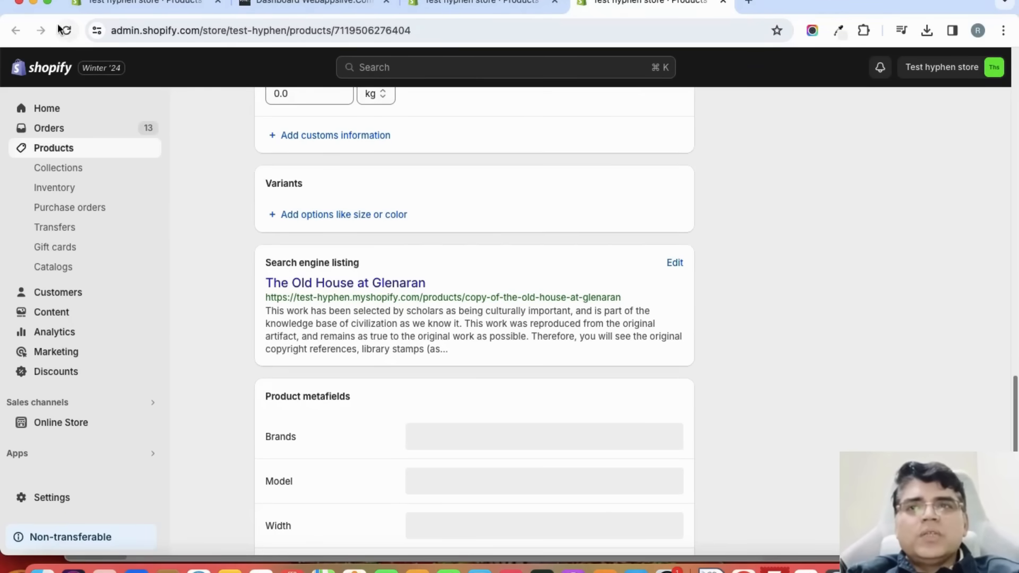
{"action": "left_click", "coordinate": [64, 30]}
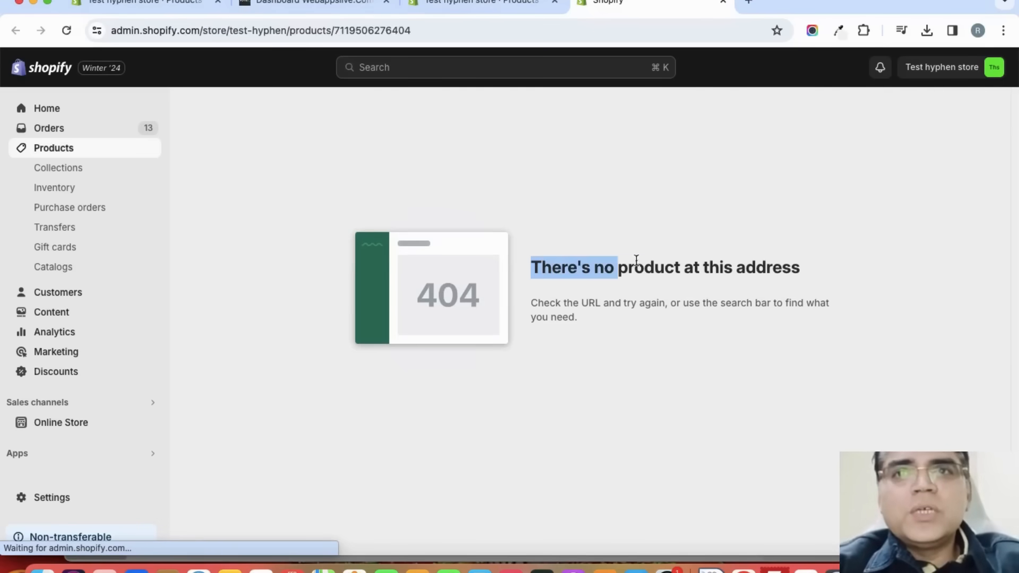
{"action": "left_click_drag", "start_coordinate": [614, 267], "coordinate": [765, 267]}
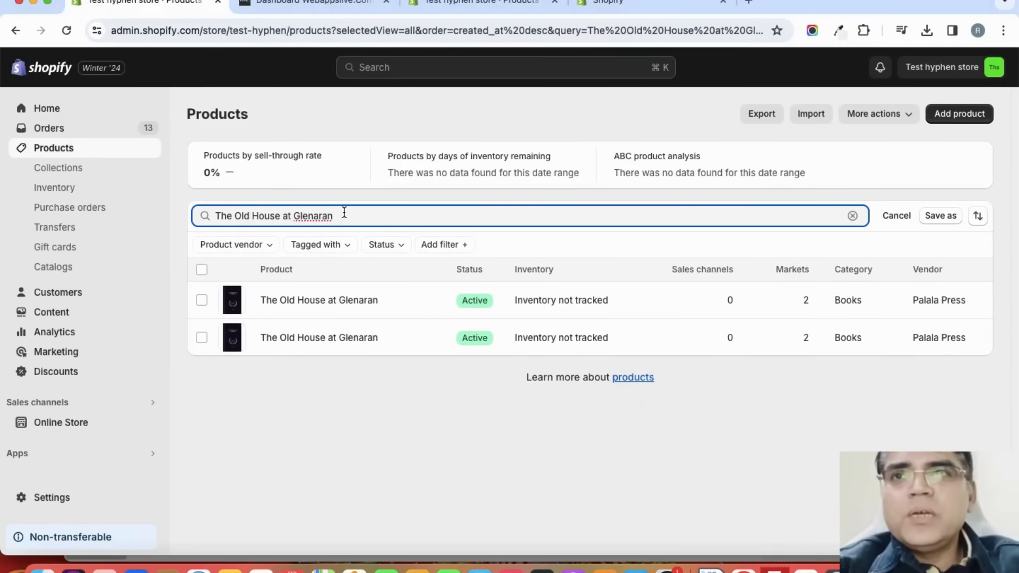
Re-run the 'The Old House at Glenaran' search, confirming only one product remains
{"action": "left_click", "coordinate": [852, 215]}
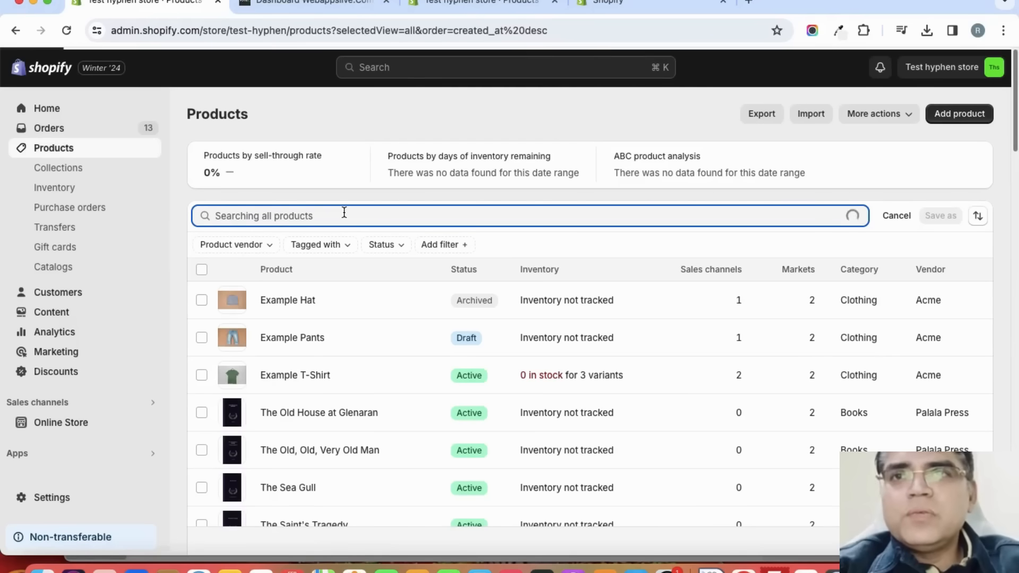
{"action": "right_click", "coordinate": [325, 215]}
{"action": "type", "text": "The Old House at Glenaran"}
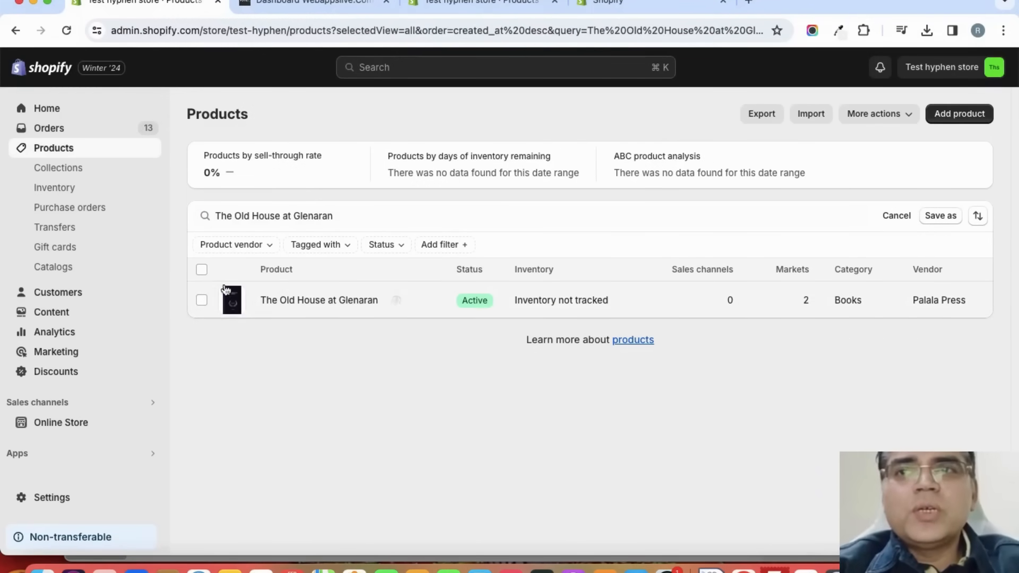
{"action": "left_click", "coordinate": [201, 299]}
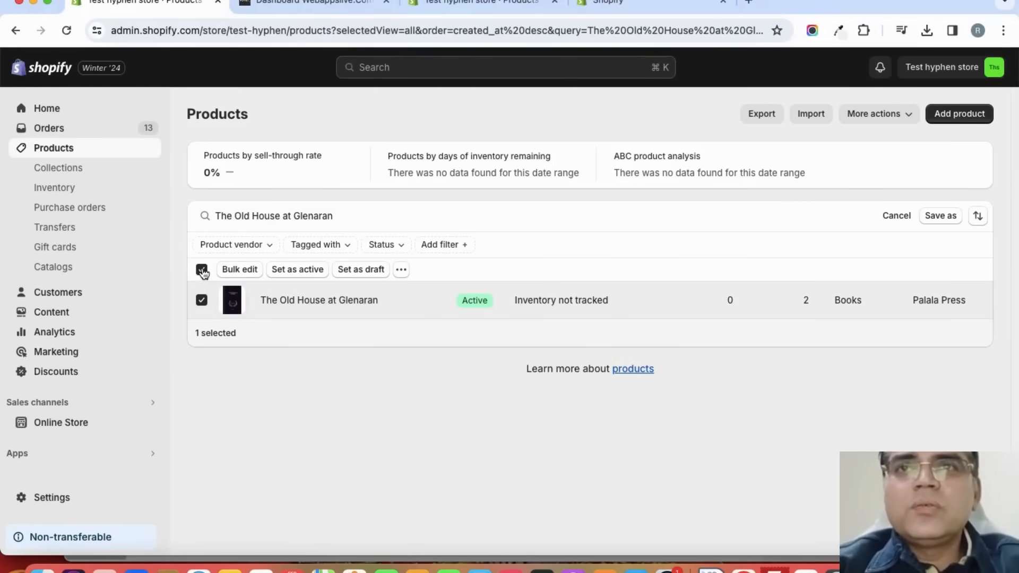
{"action": "left_click", "coordinate": [202, 269]}
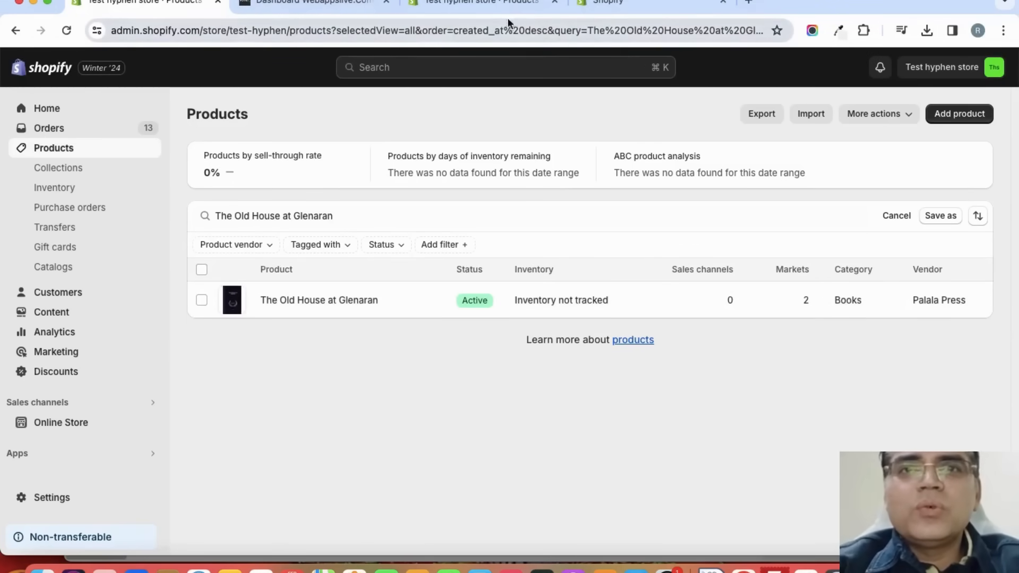
{"action": "left_click", "coordinate": [306, 3]}
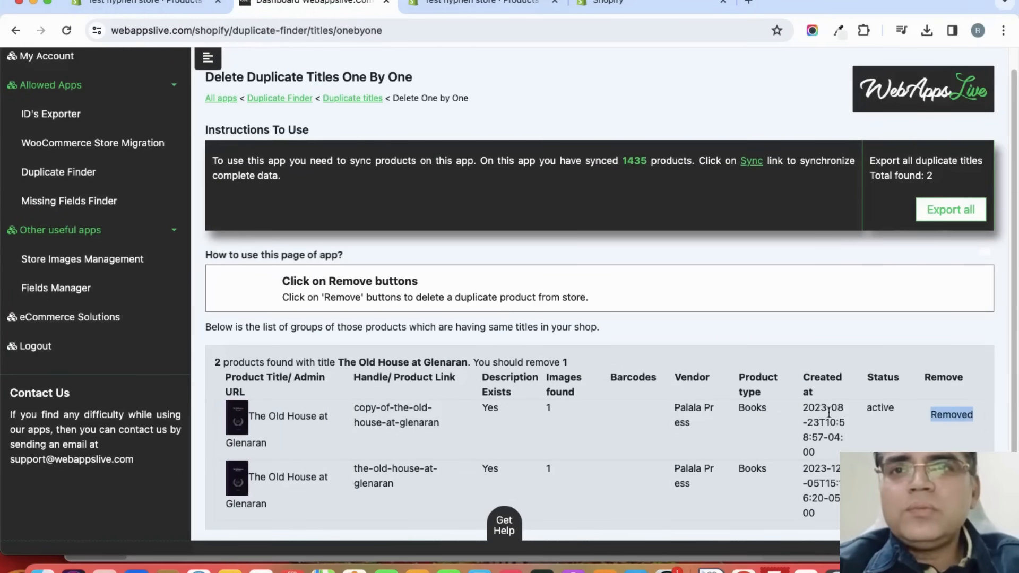
{"action": "mouse_move", "coordinate": [427, 414]}
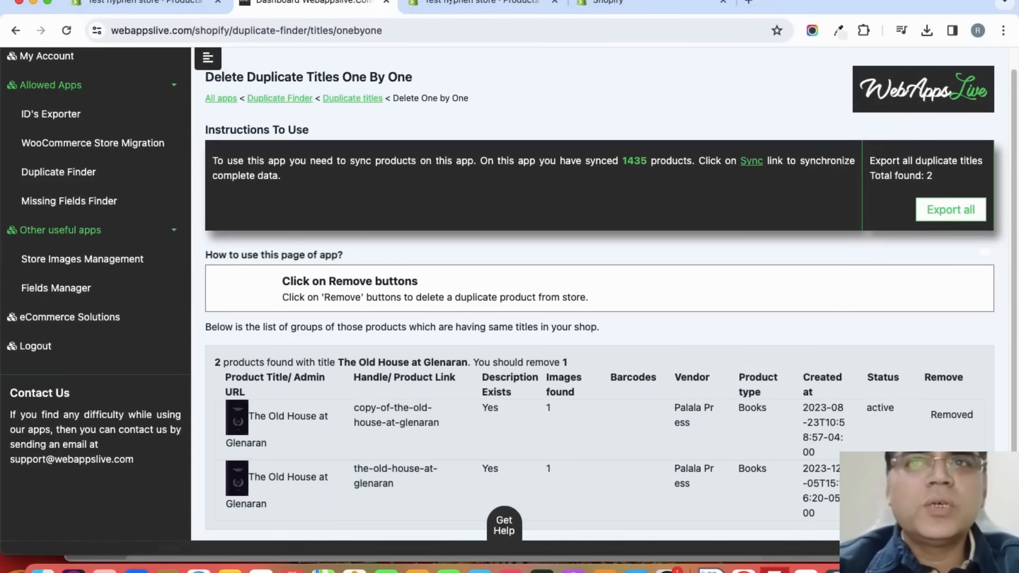
Scroll through the surviving Glenaran product's admin page to confirm it is intact
{"action": "left_click", "coordinate": [478, 2]}
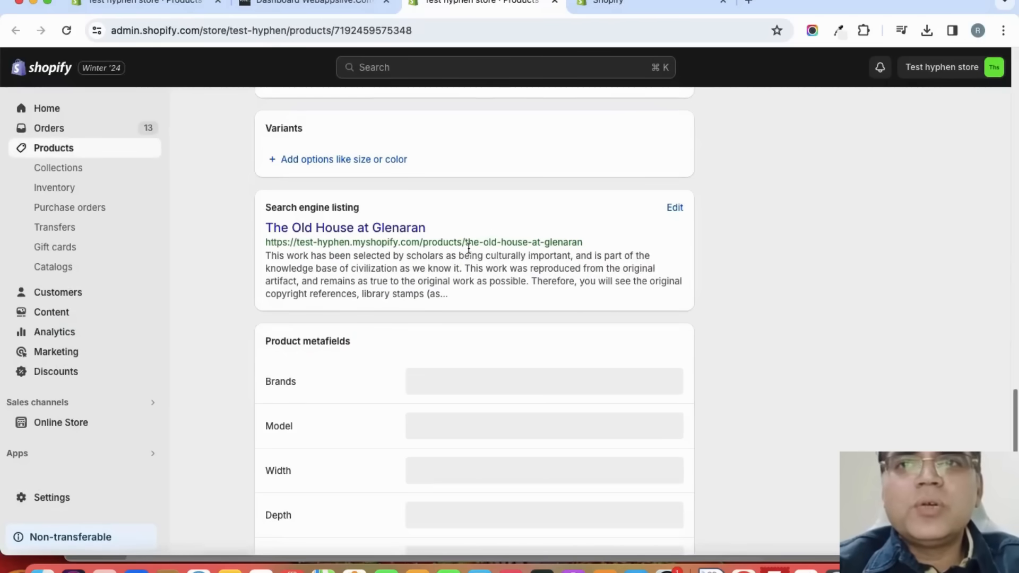
{"action": "mouse_move", "coordinate": [587, 245]}
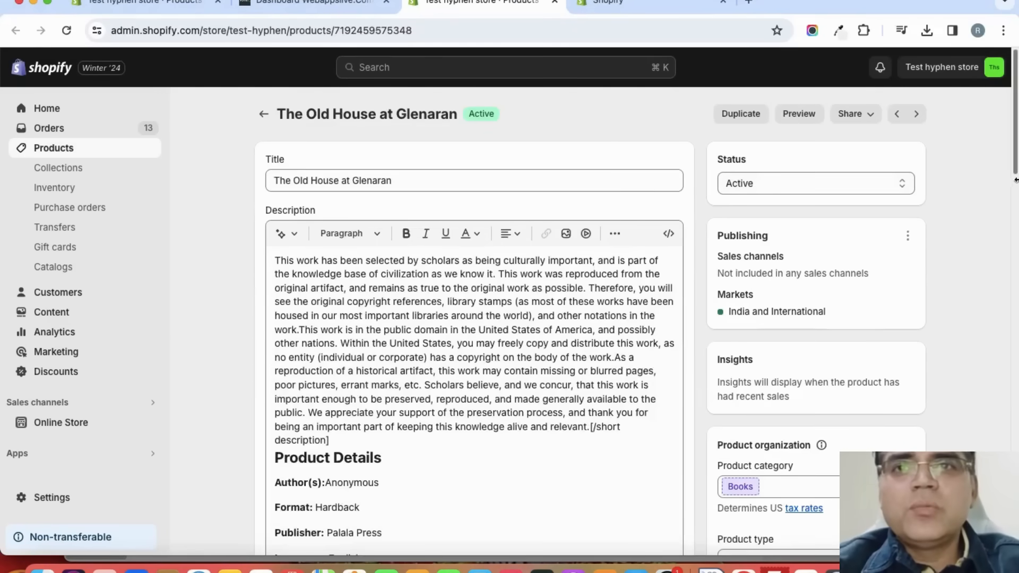
{"action": "scroll", "scroll_direction": "down", "scroll_amount": 3}
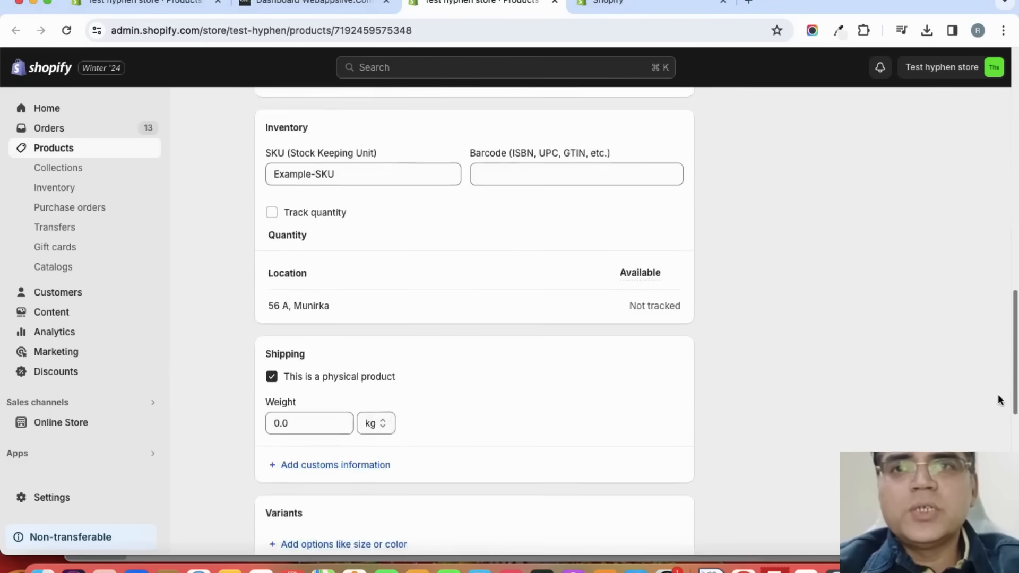
{"action": "scroll", "scroll_direction": "down", "scroll_amount": 3}
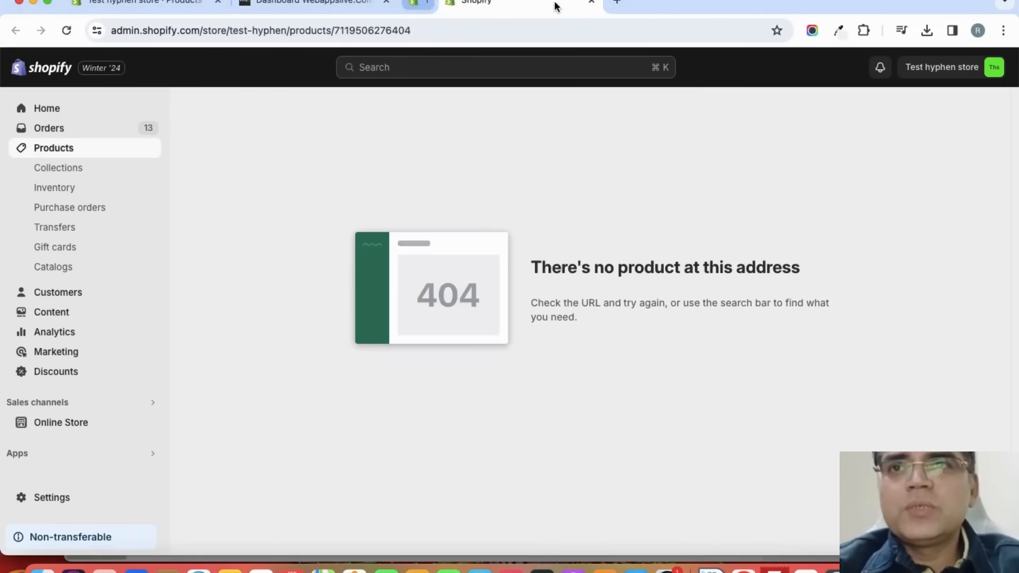
Reopen the remaining 'The Old House at Glenaran' product and check its ₹41.74 price and SKU
{"action": "left_click", "coordinate": [130, 3]}
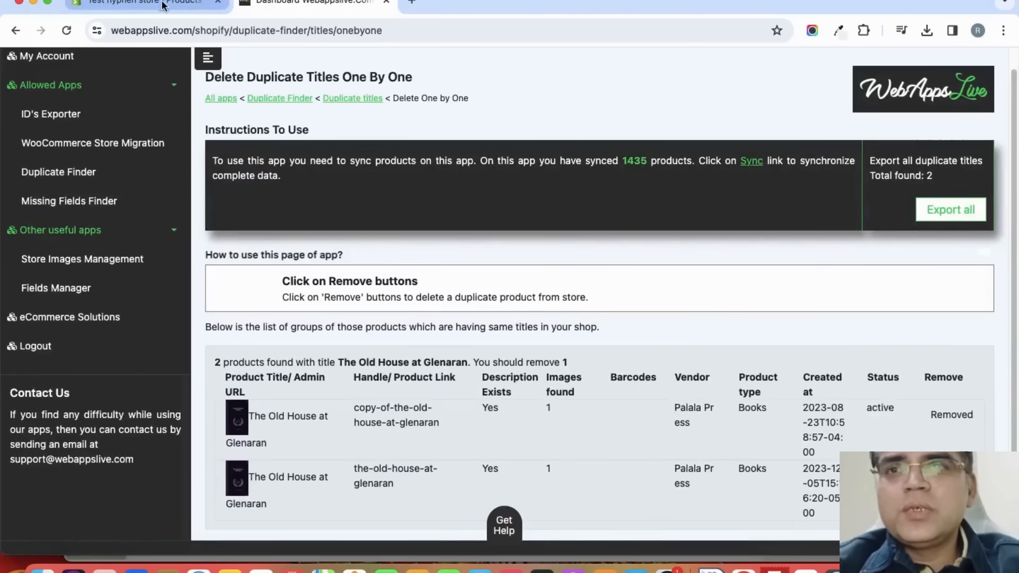
{"action": "left_click", "coordinate": [140, 2]}
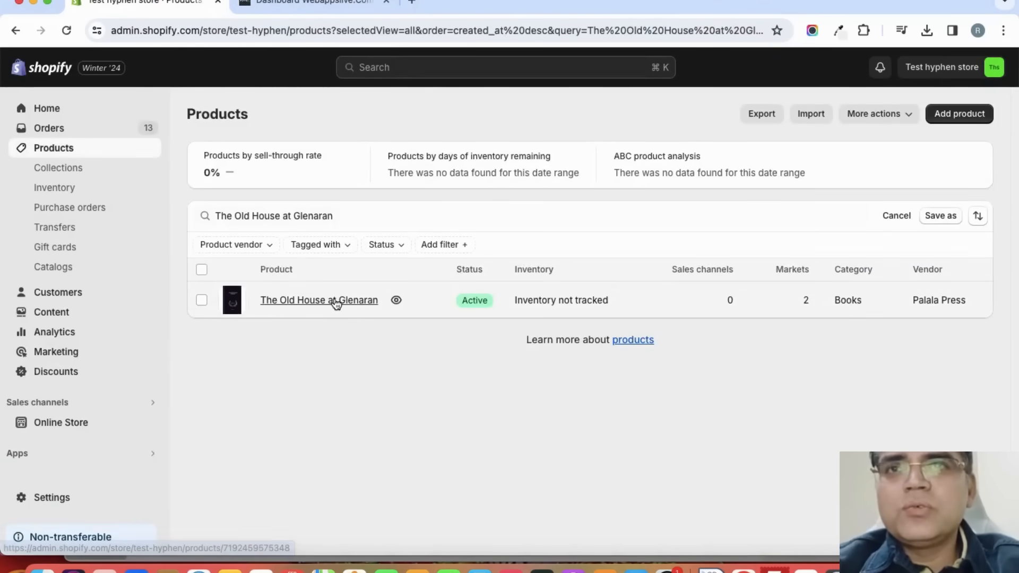
{"action": "left_click", "coordinate": [318, 299]}
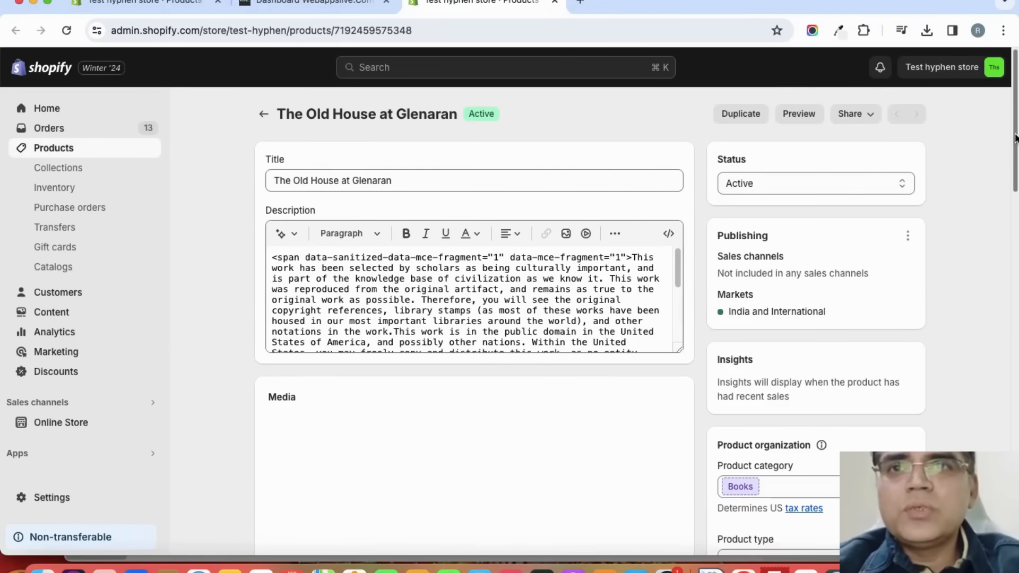
{"action": "scroll", "scroll_direction": "down", "scroll_amount": 3}
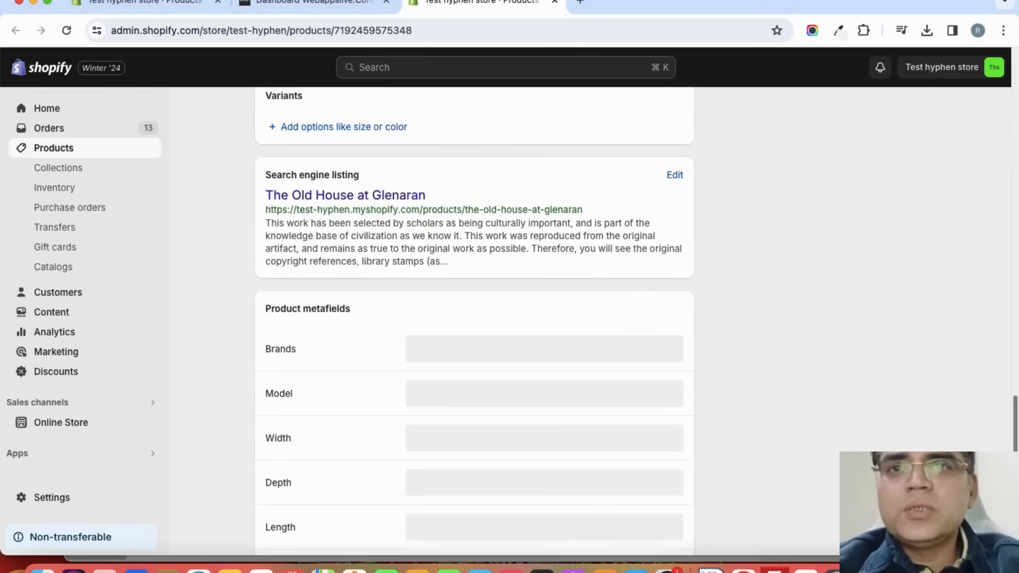
{"action": "scroll", "scroll_direction": "up", "scroll_amount": 3}
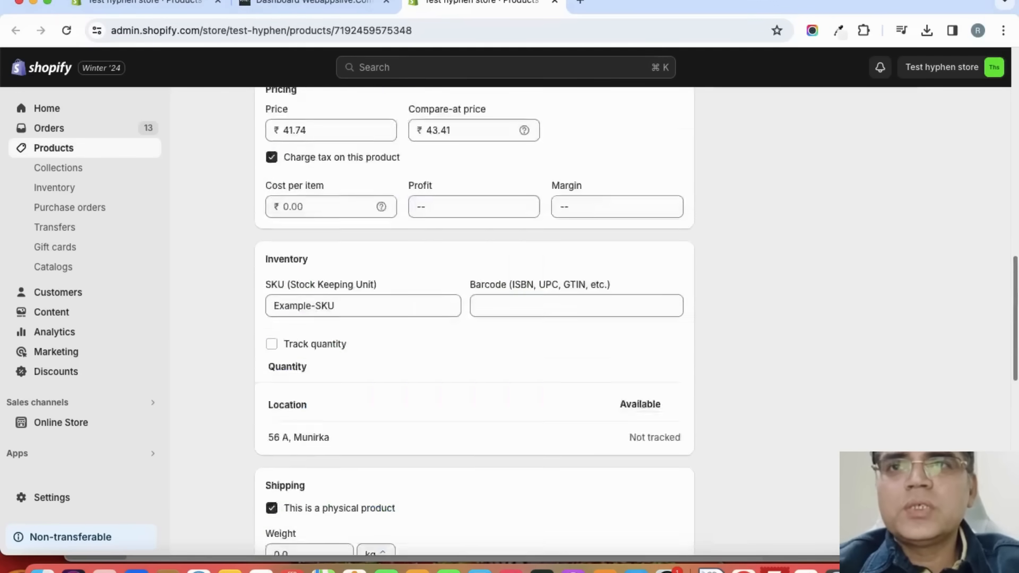